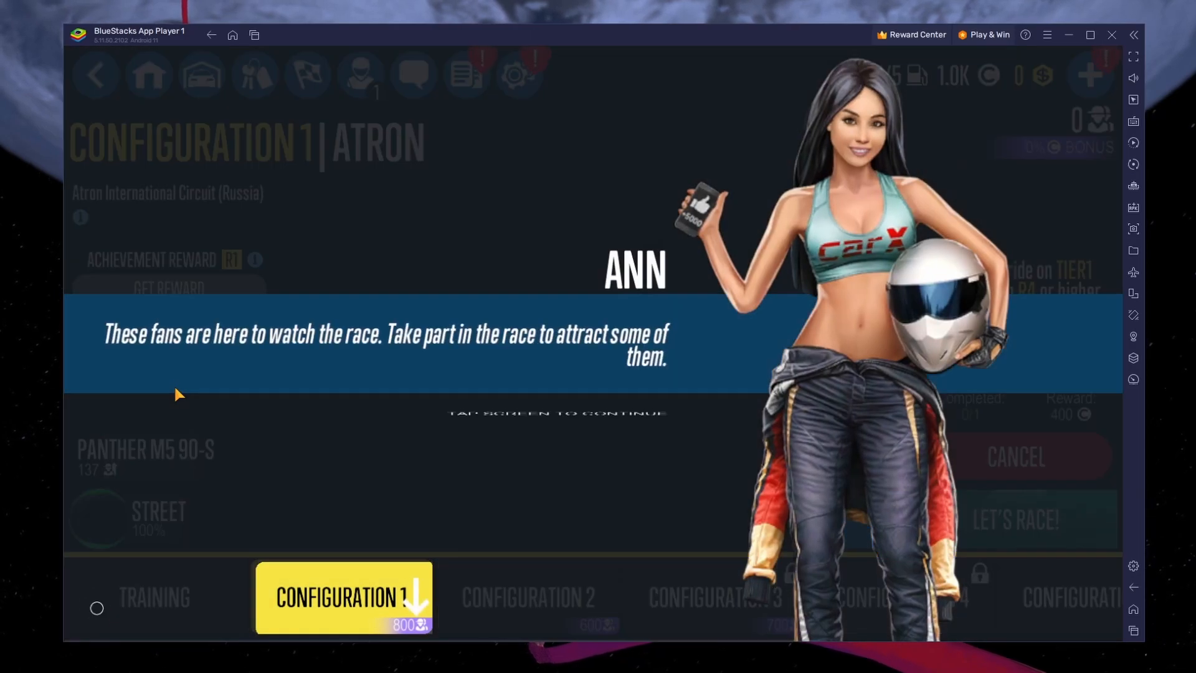
Dismiss the in-game dialogue and return to the BlueStacks home screen.
left_click(556, 412)
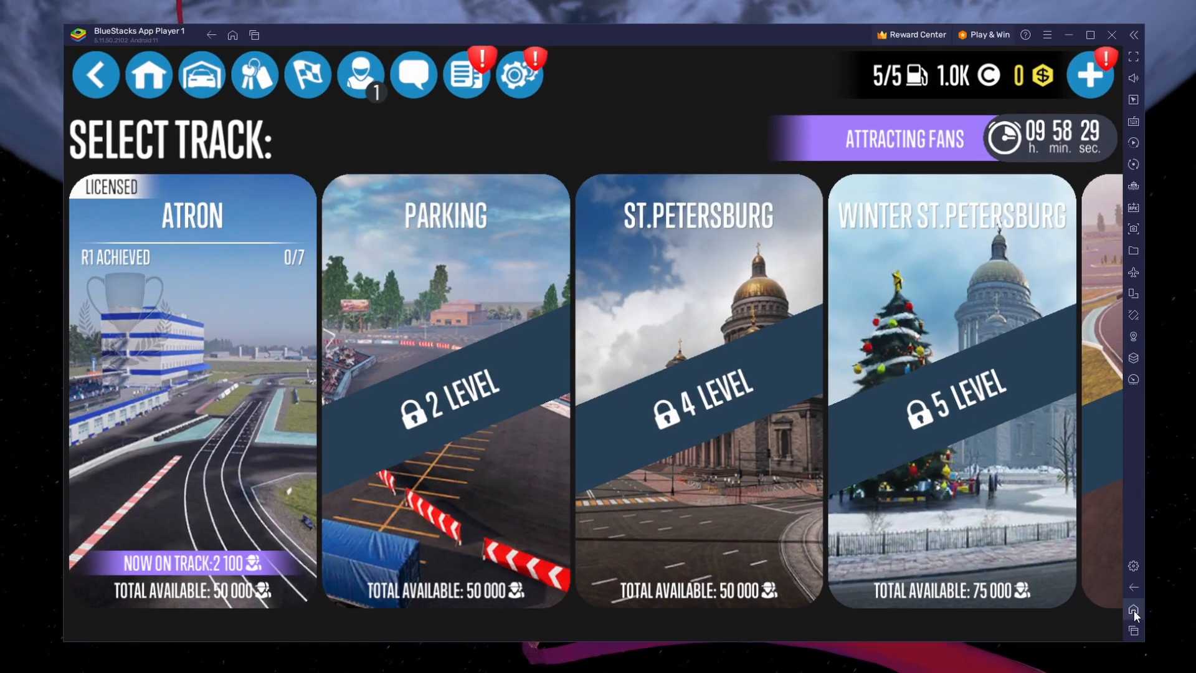
left_click(1133, 609)
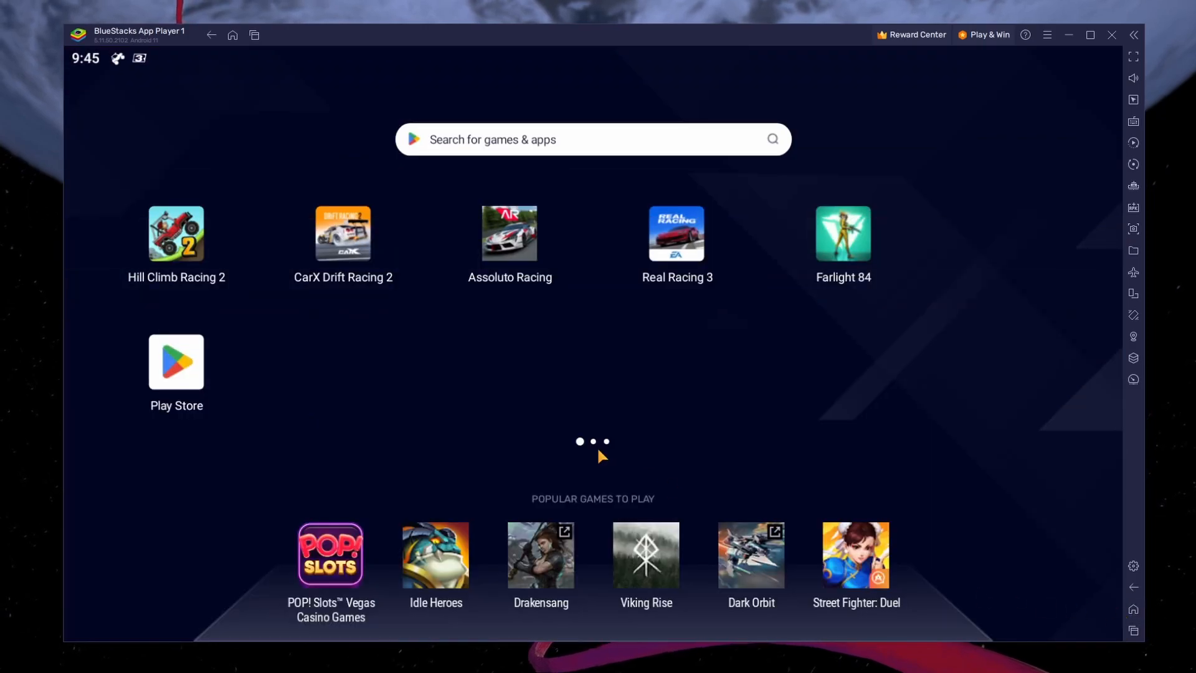
mouse_move(459, 382)
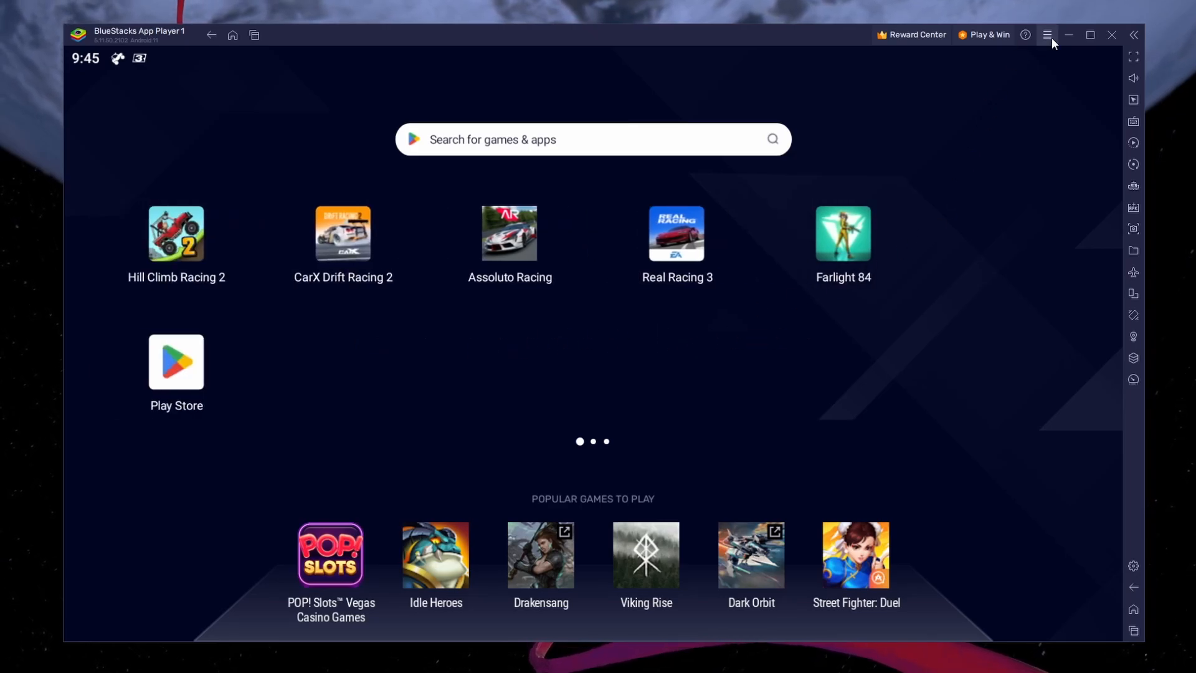
Download the BlueStacks 5 installer from bluestacks.com and launch the downloaded .exe.
left_click(1068, 35)
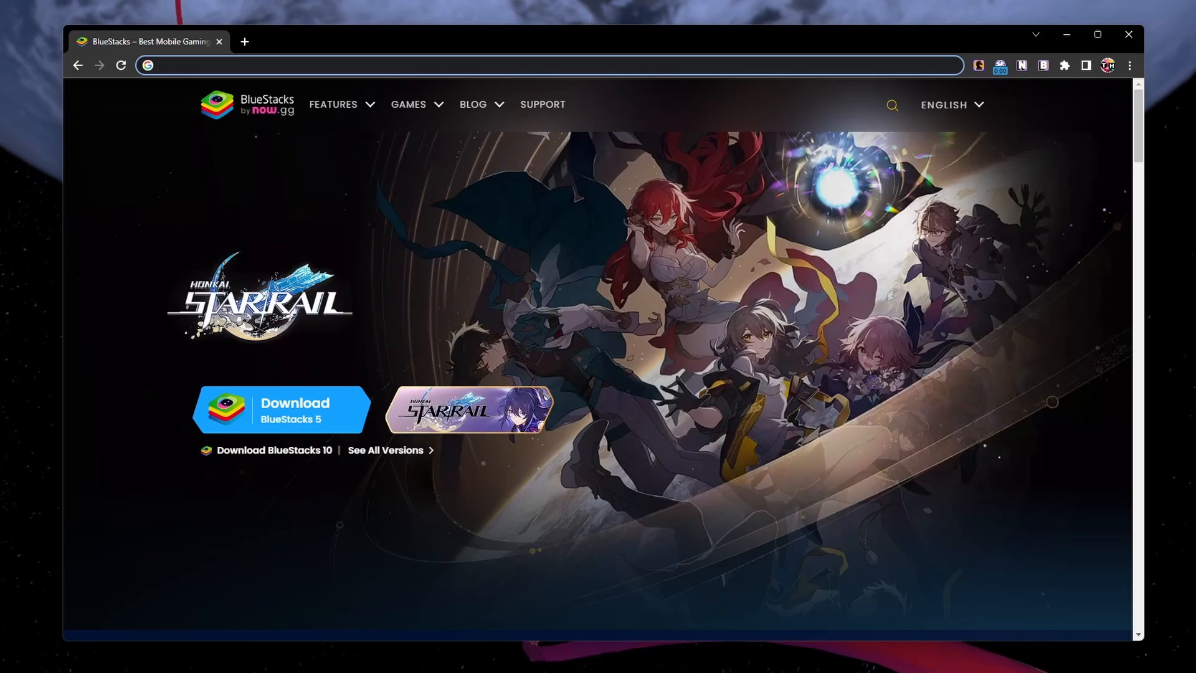
left_click(535, 64)
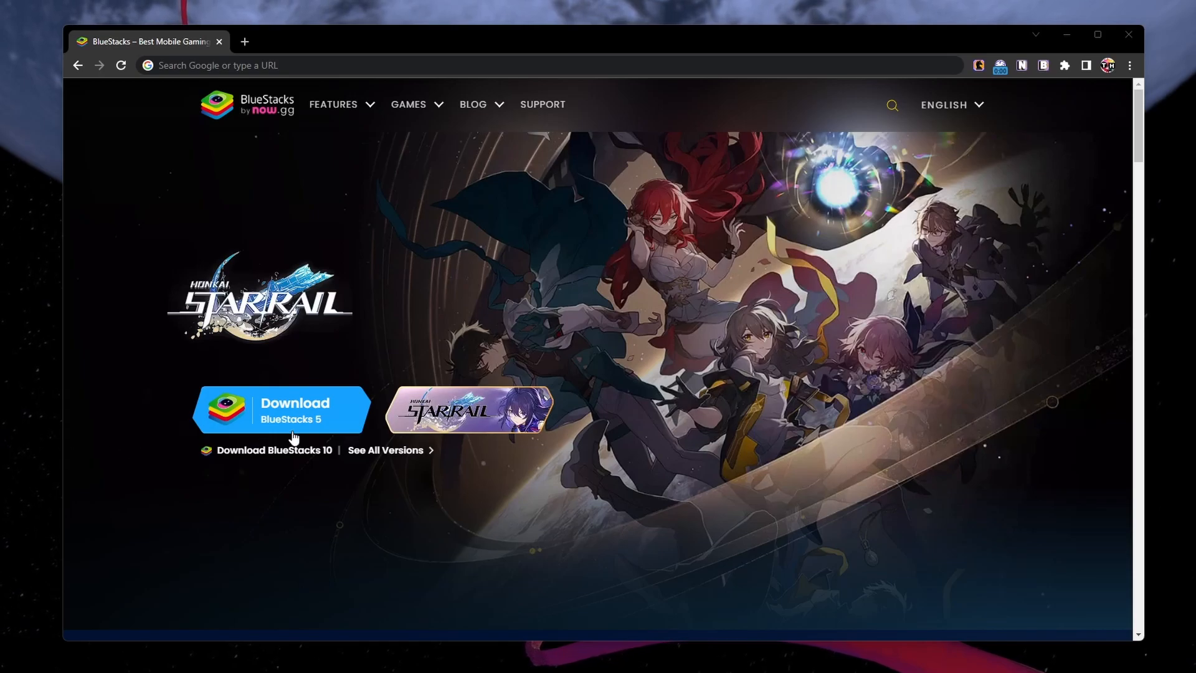
left_click(281, 409)
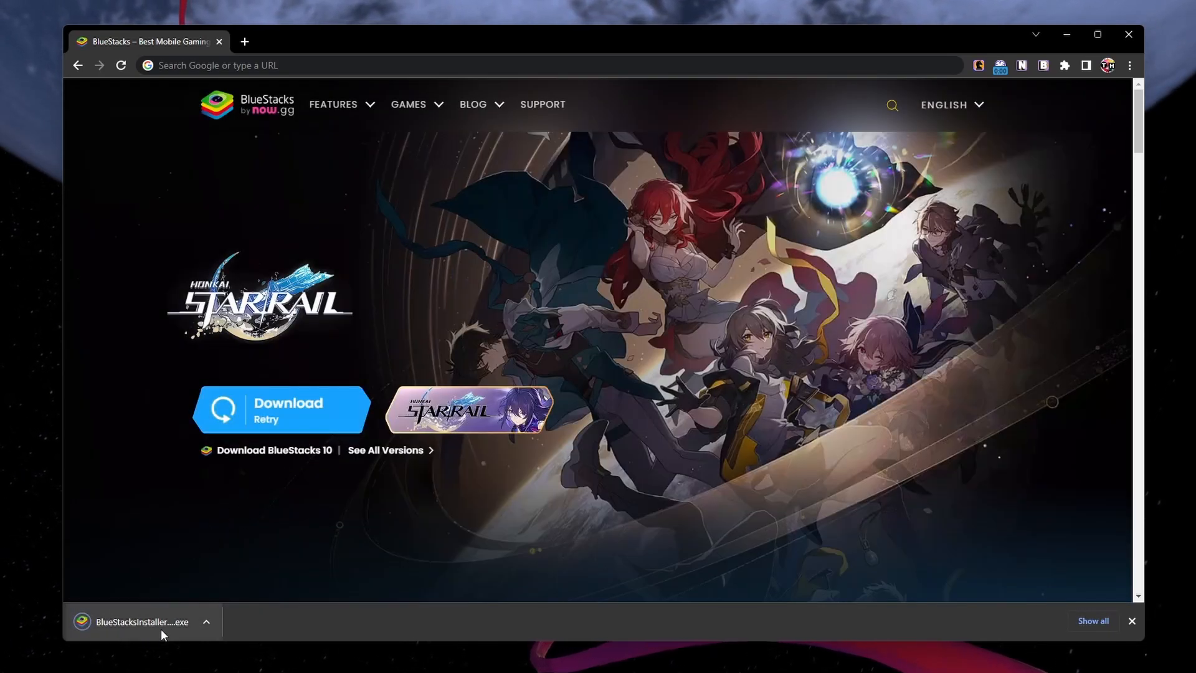
left_click(142, 621)
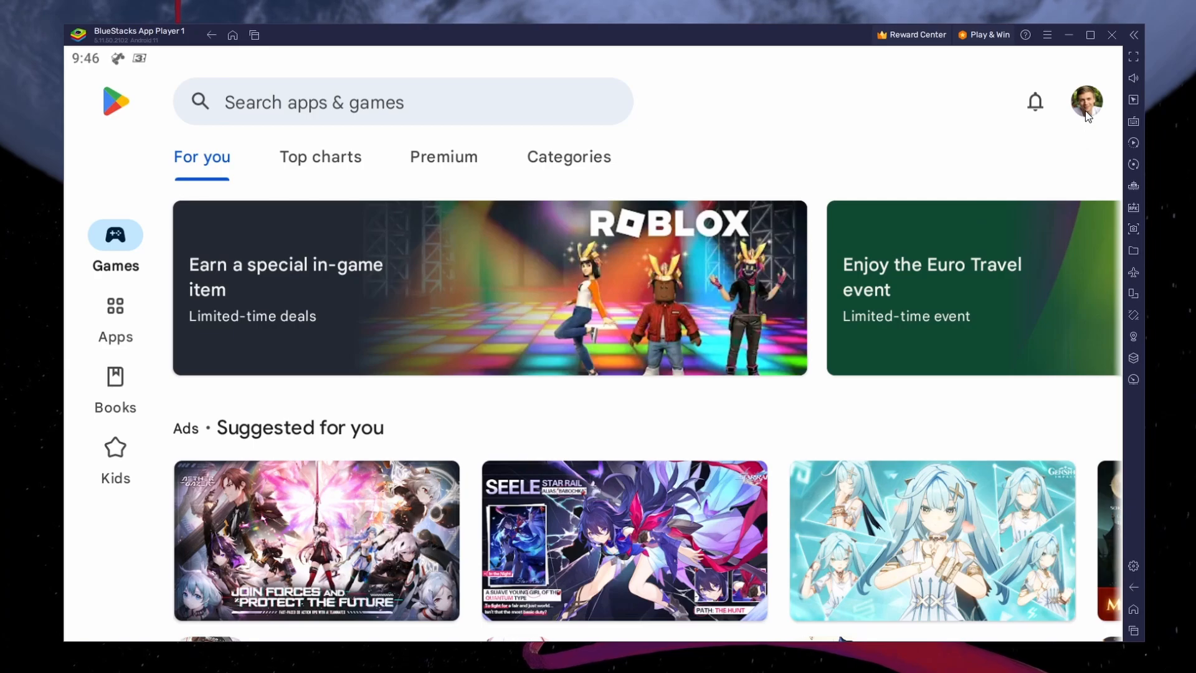
left_click(381, 101)
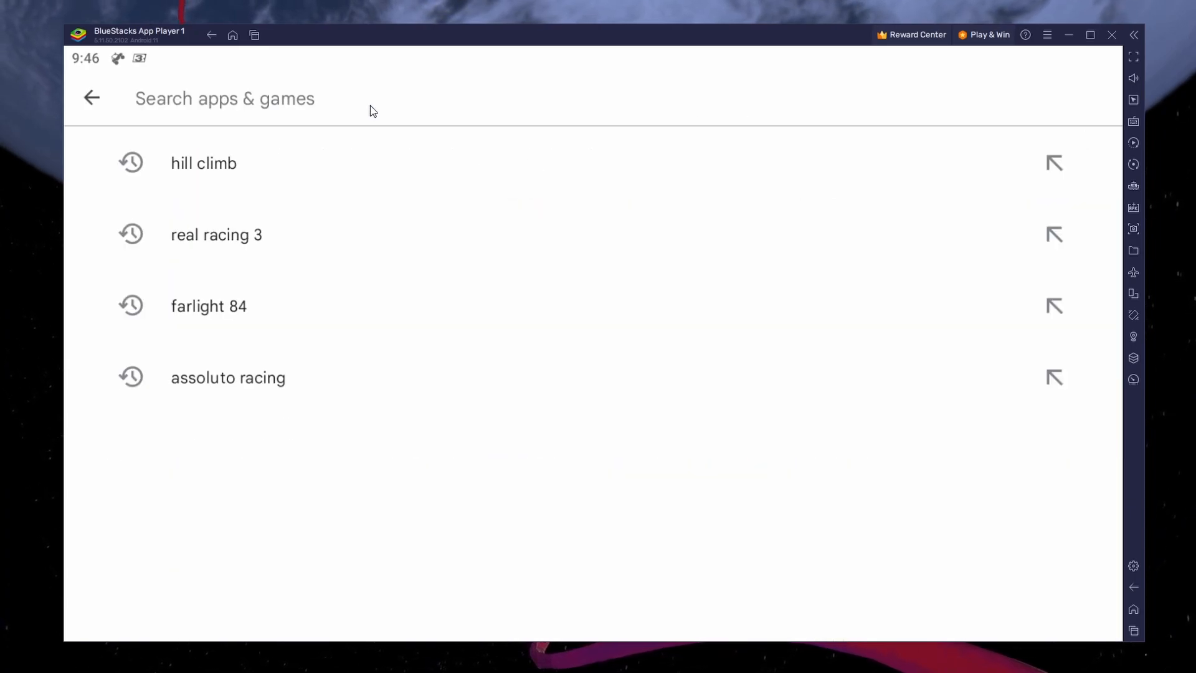
type("carx st")
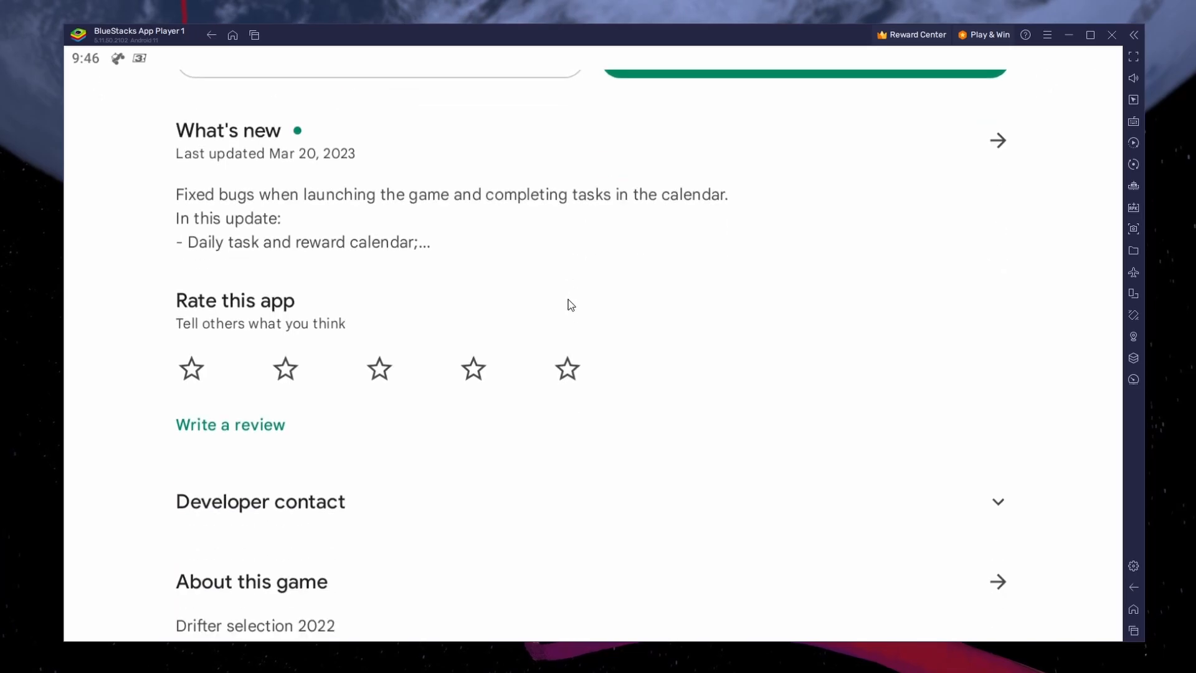
scroll("up", 3)
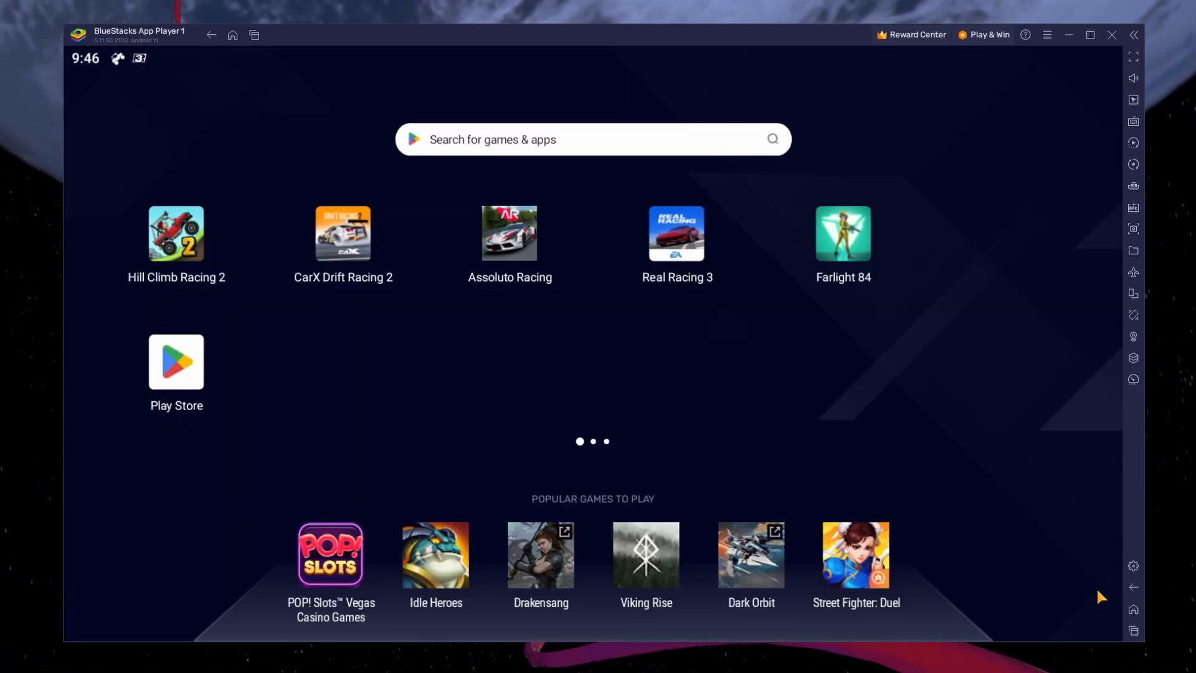
mouse_move(1134, 566)
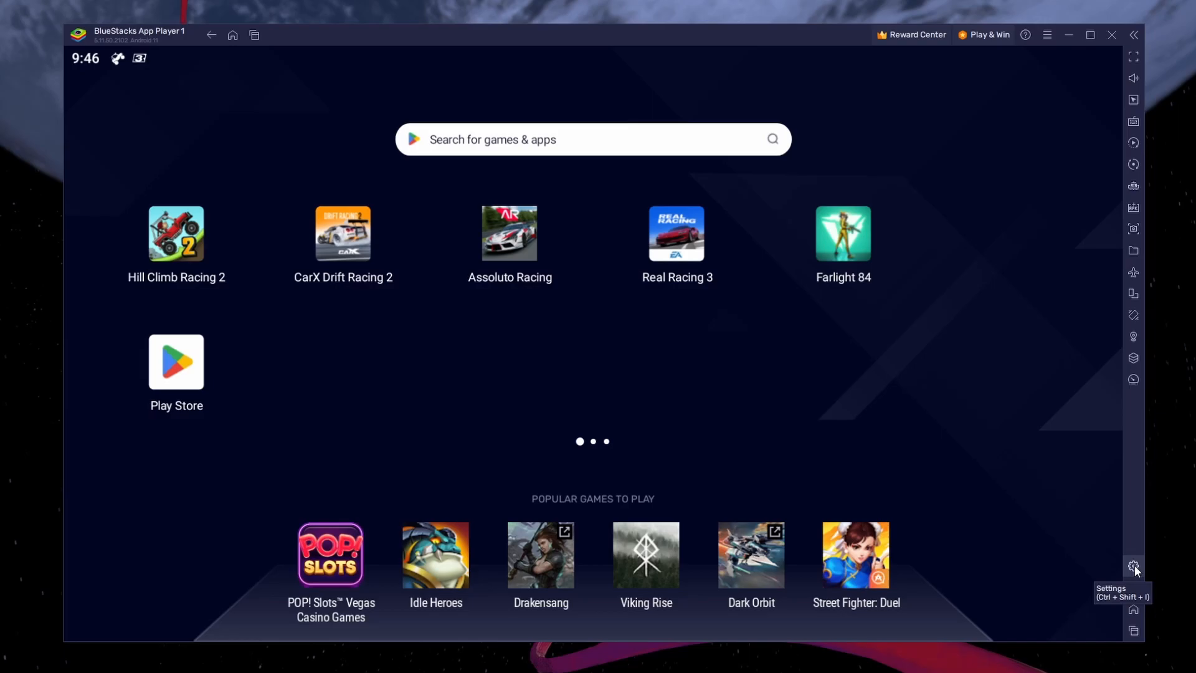
Show the Gamepad settings with gamepad detection toggled on.
left_click(1134, 565)
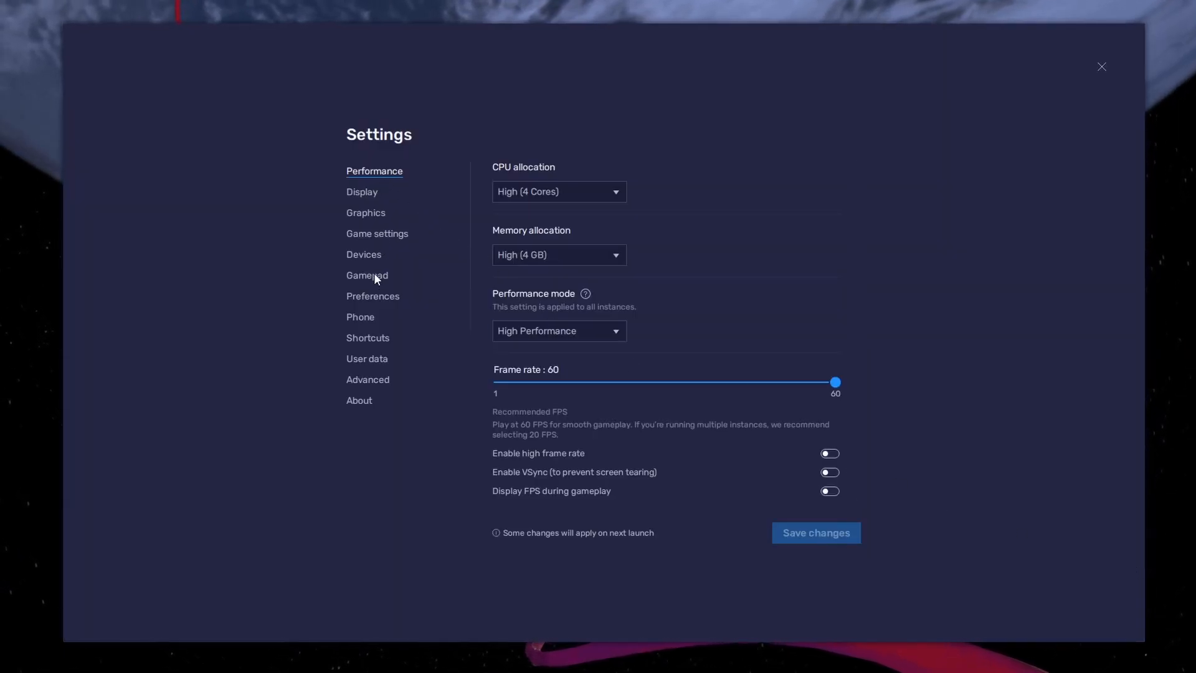
left_click(366, 276)
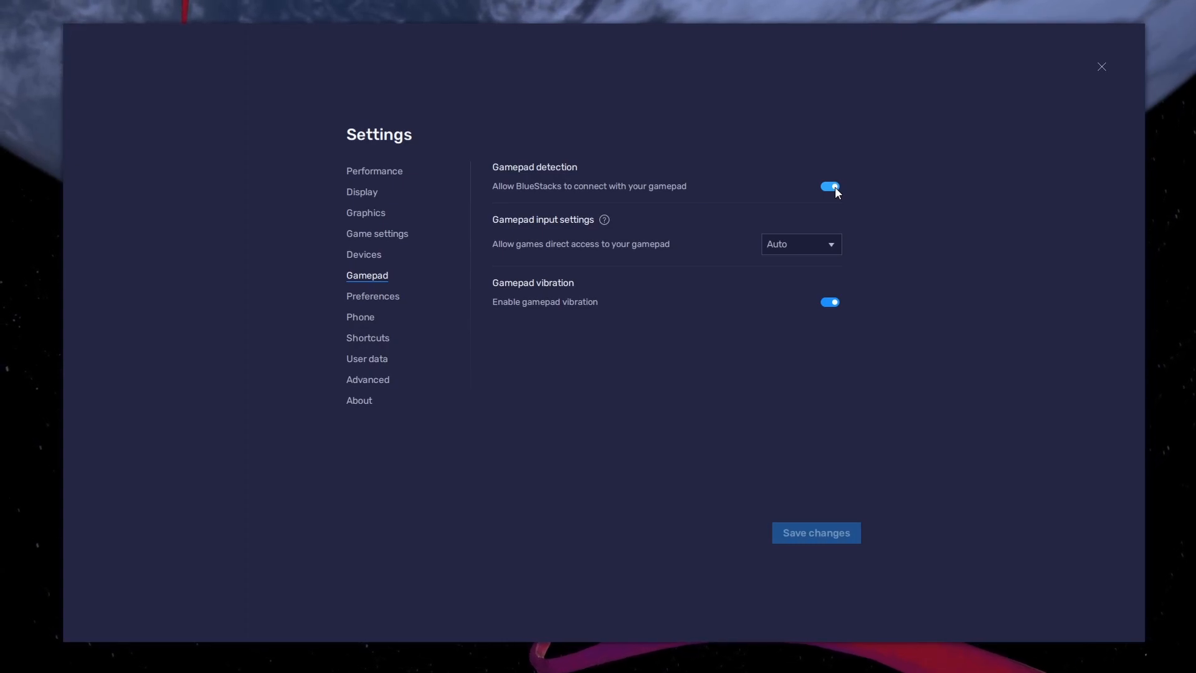
left_click(799, 244)
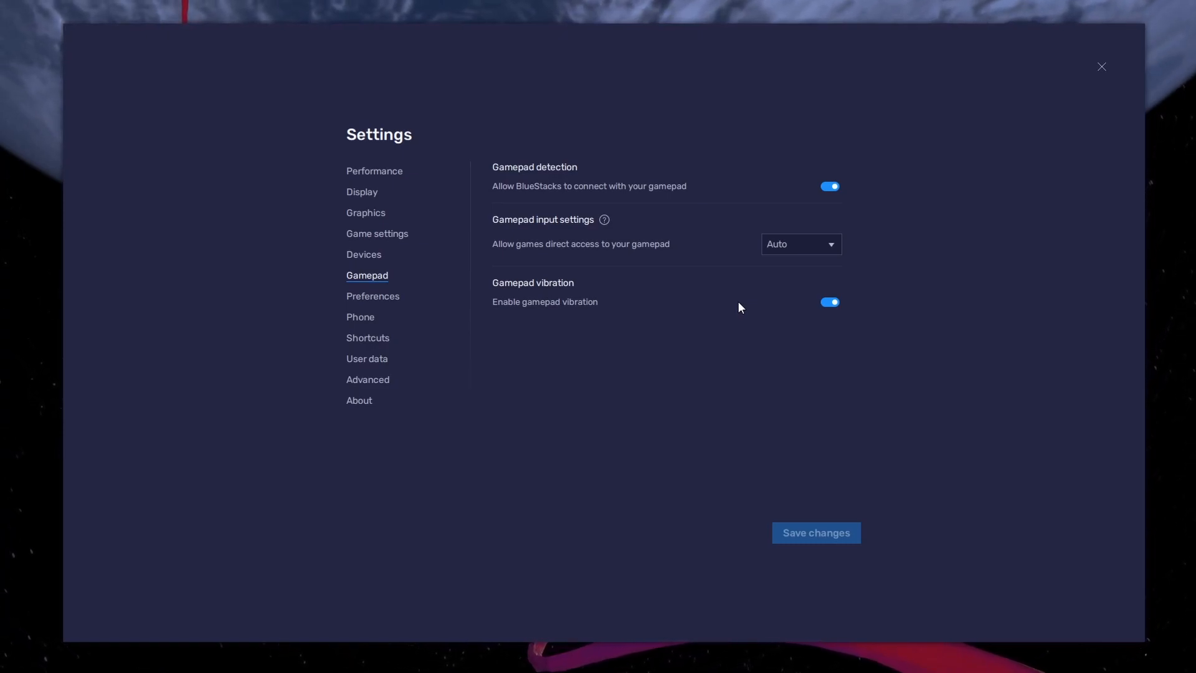
mouse_move(615, 255)
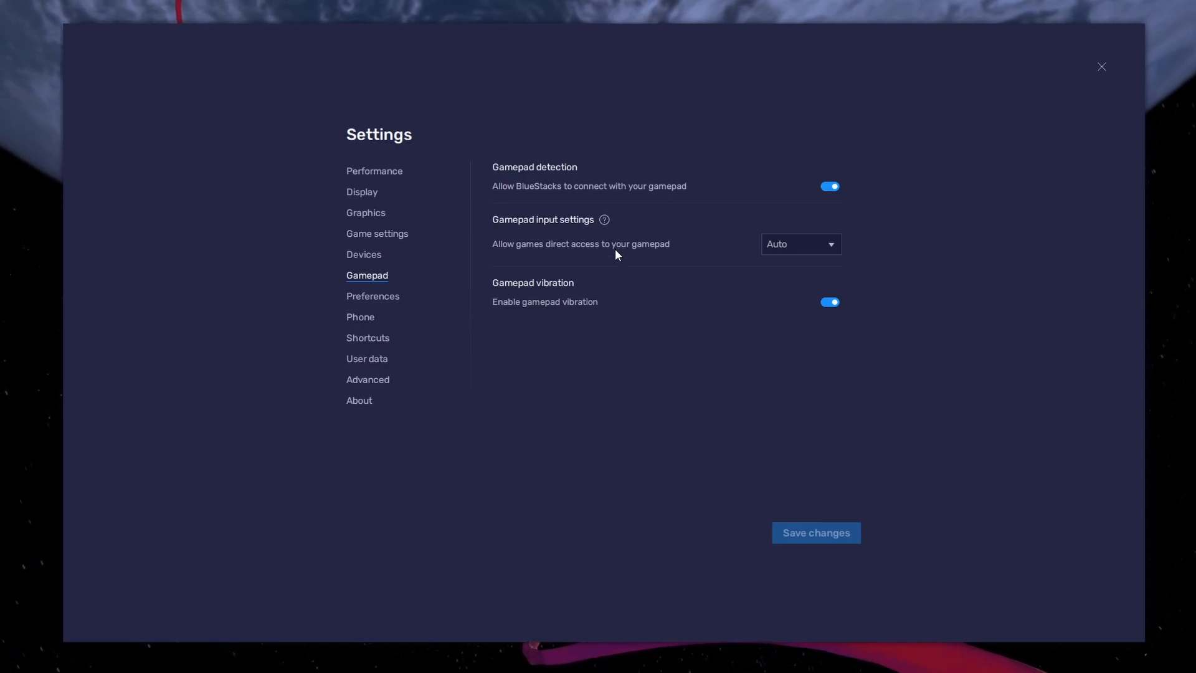
Keep CPU High (4 Cores) and Memory High (4 GB), and set Performance mode to Balanced.
left_click(375, 171)
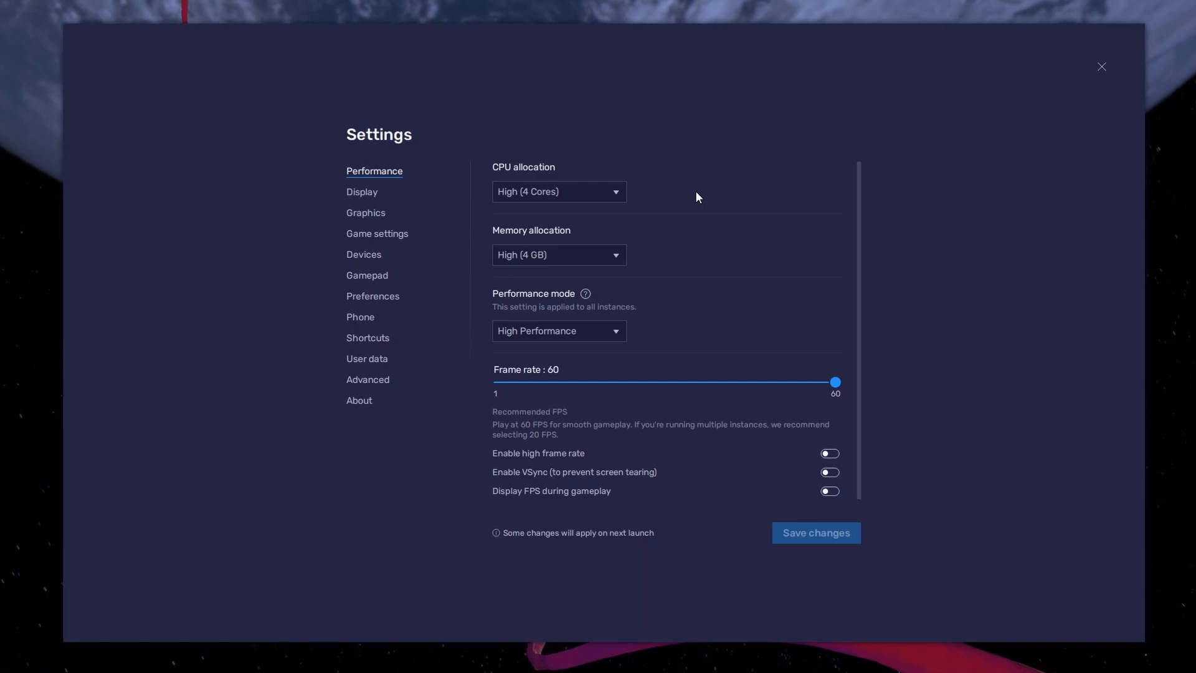
left_click(559, 191)
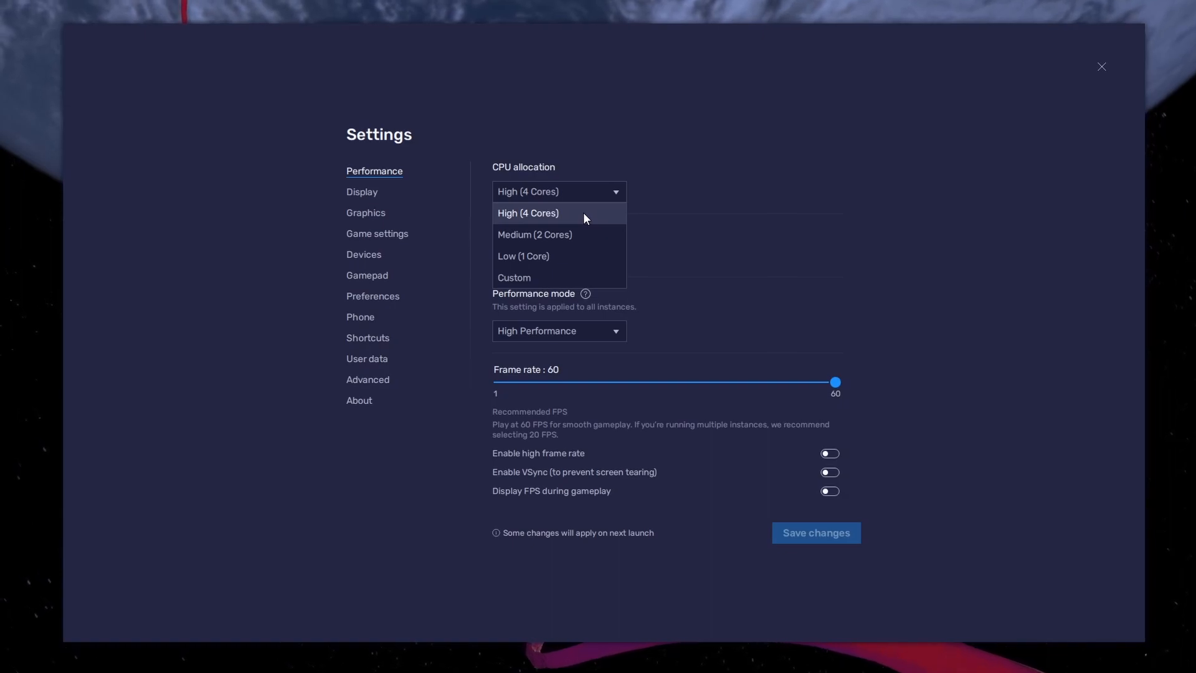
left_click(527, 213)
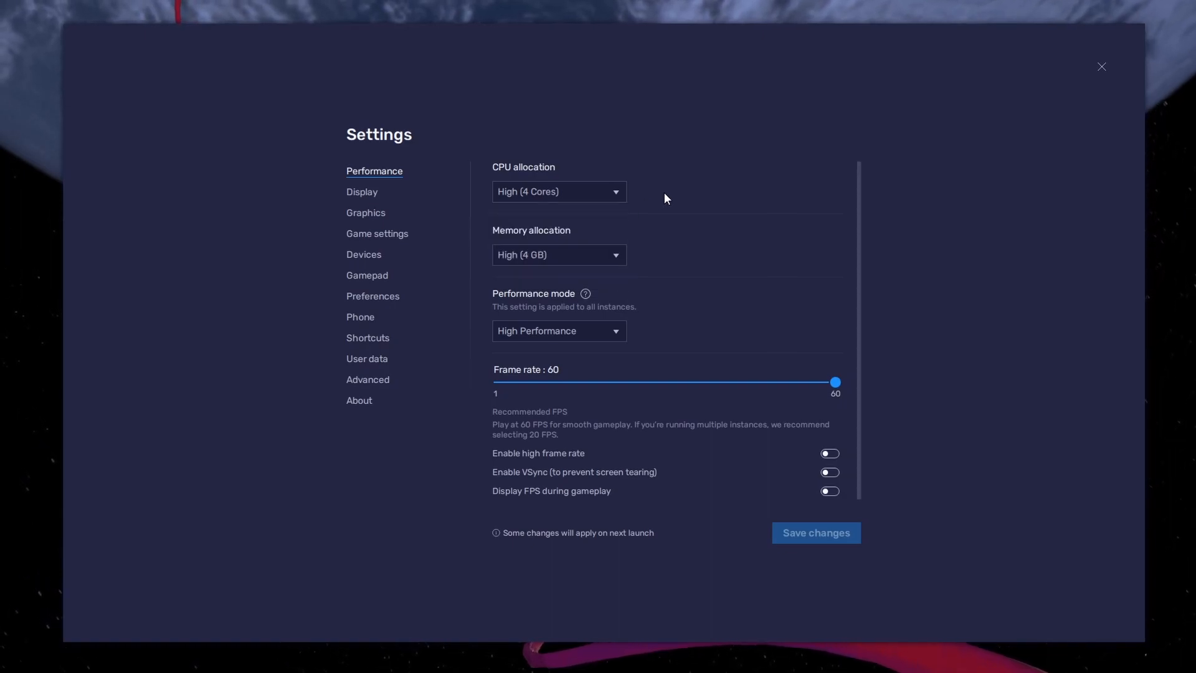
left_click(558, 254)
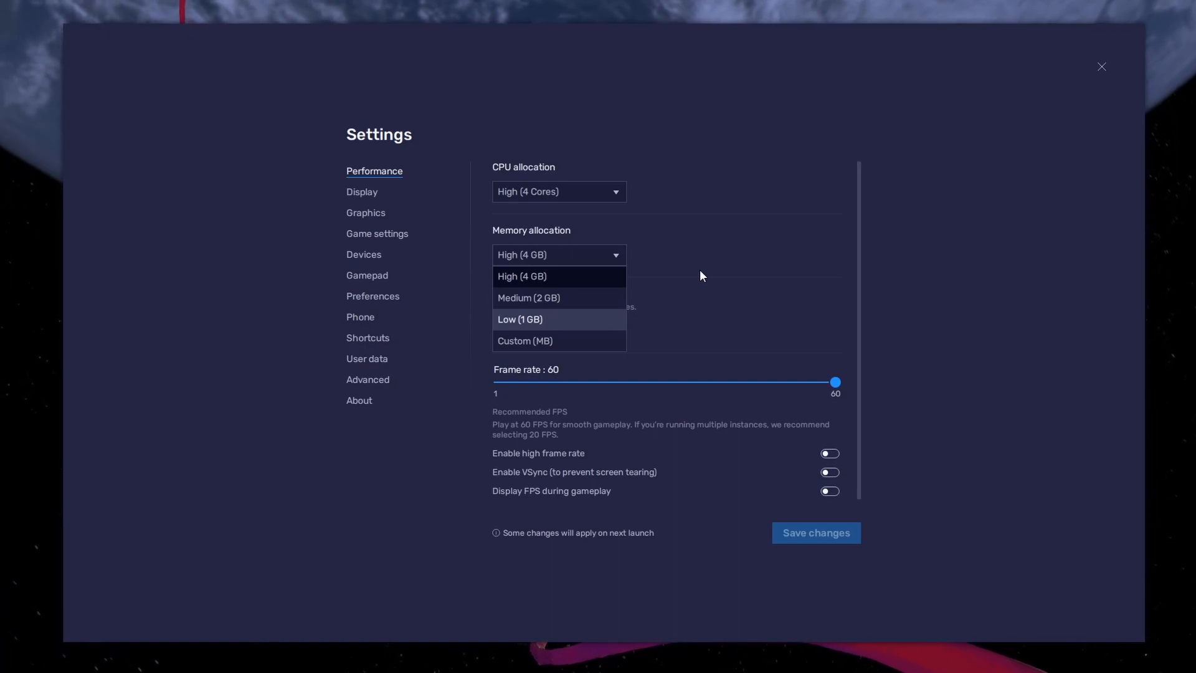
left_click(522, 277)
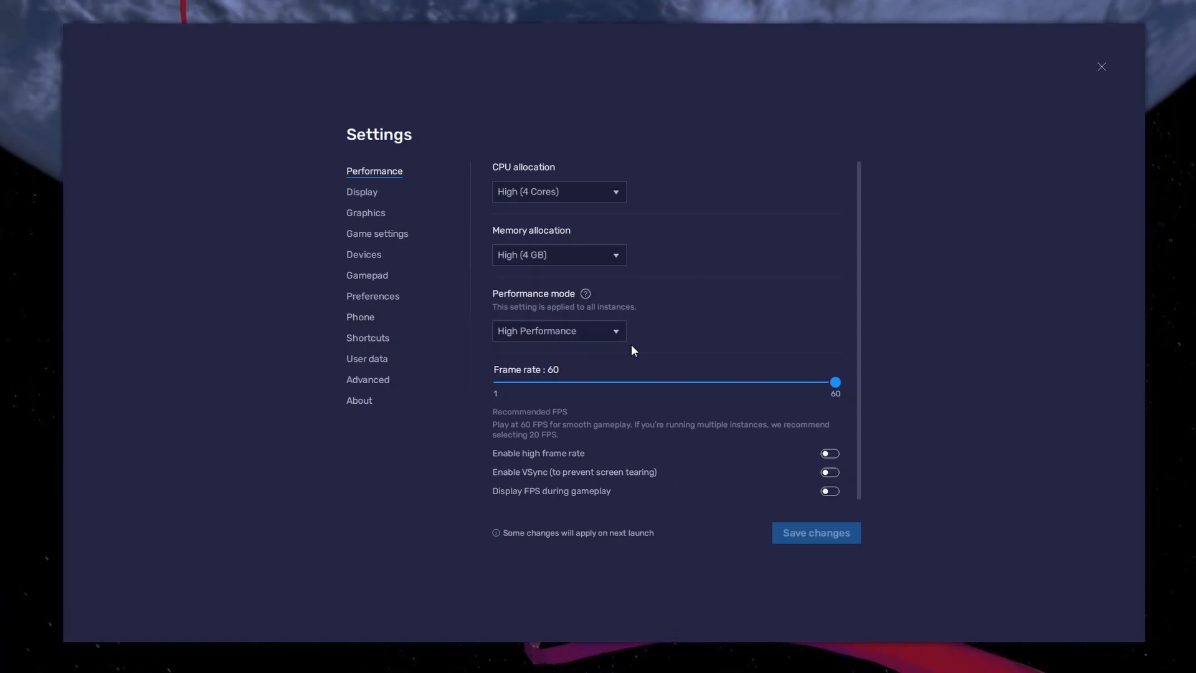
left_click(559, 330)
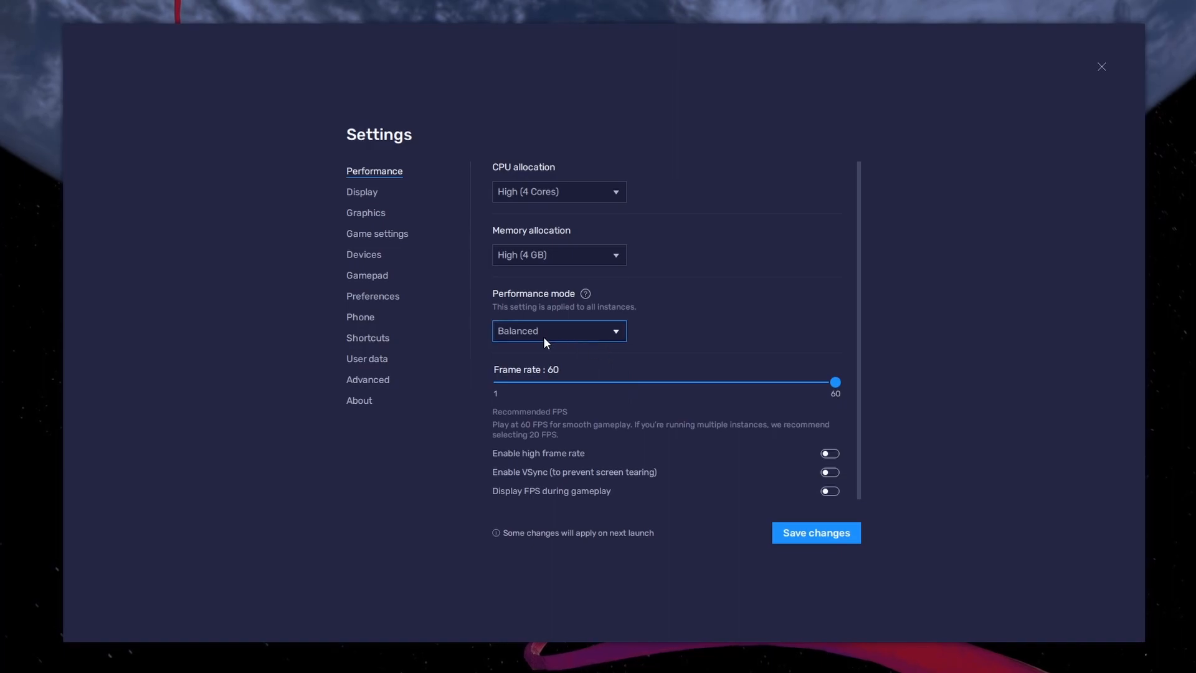
mouse_move(520, 345)
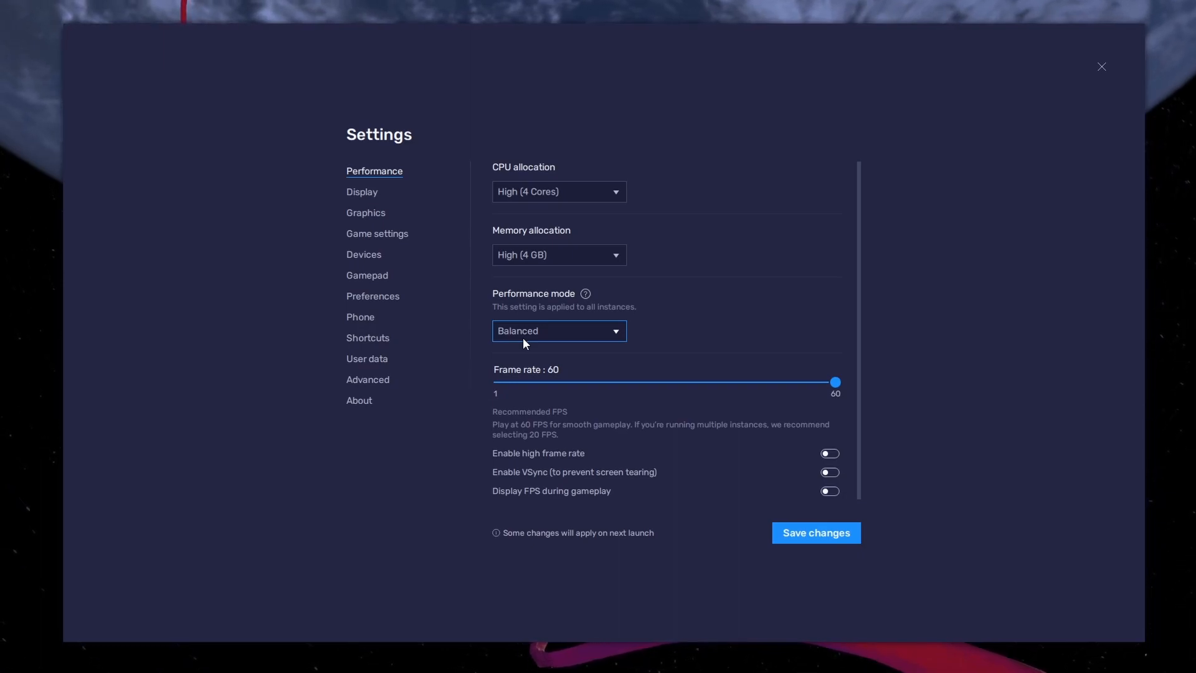
Enable high frame rate and raise the frame rate limit to 144 FPS.
left_click(827, 454)
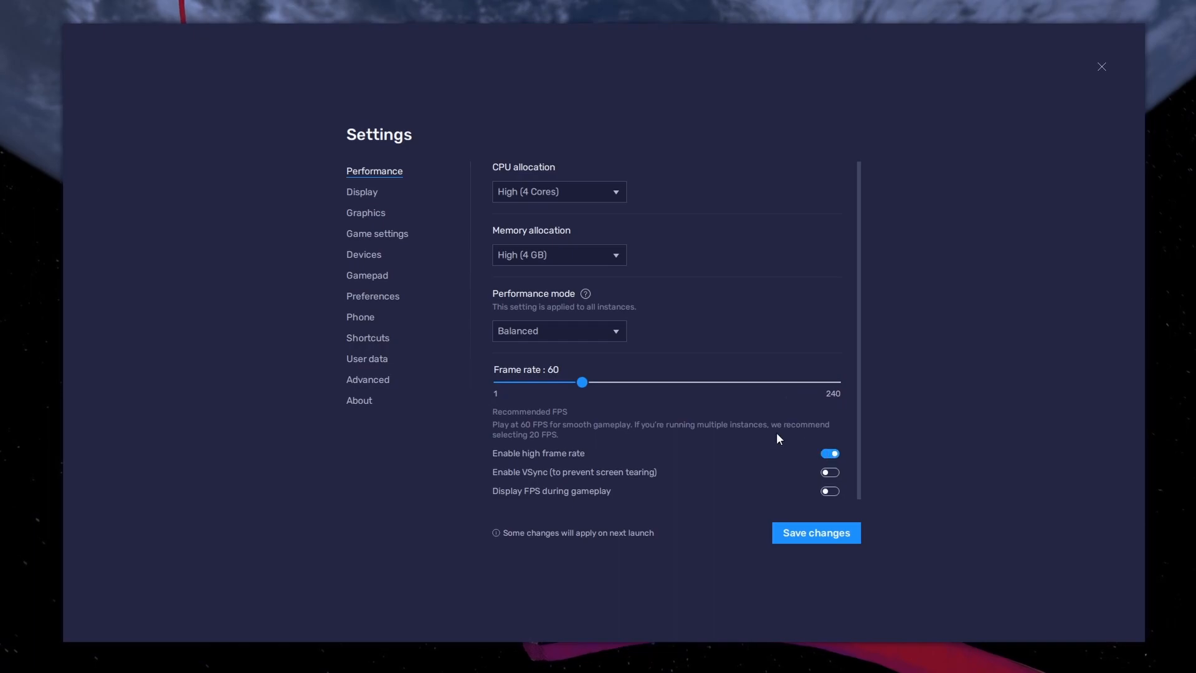
left_click_drag(582, 383, 699, 383)
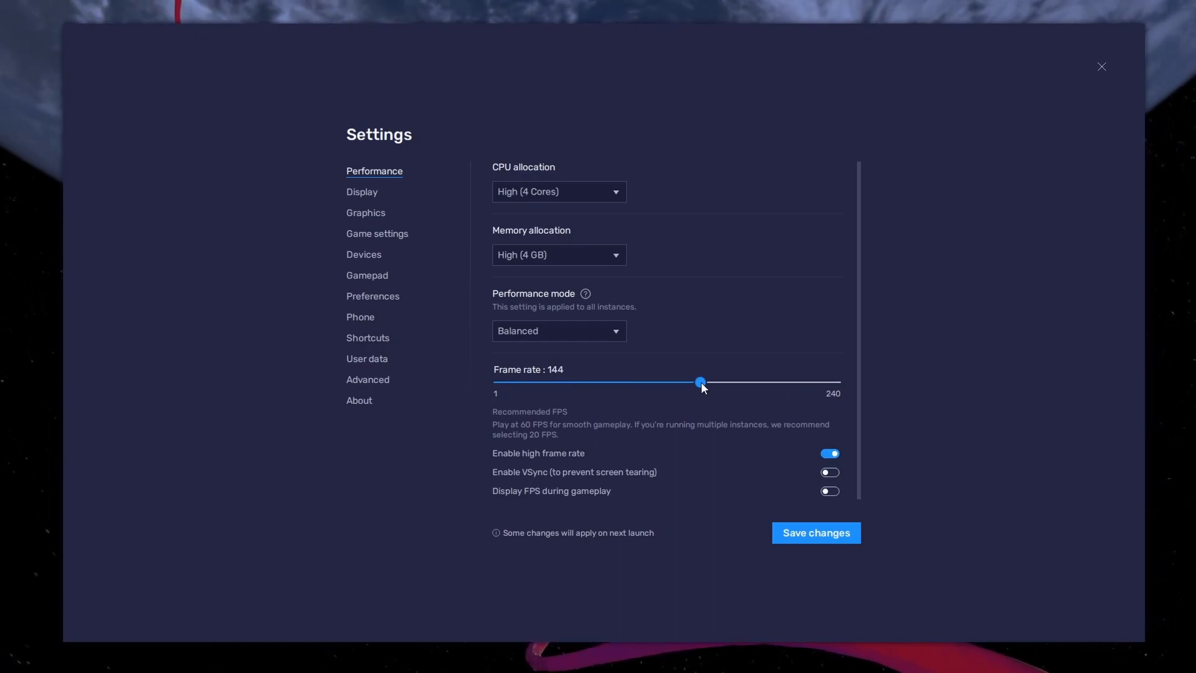
mouse_move(703, 393)
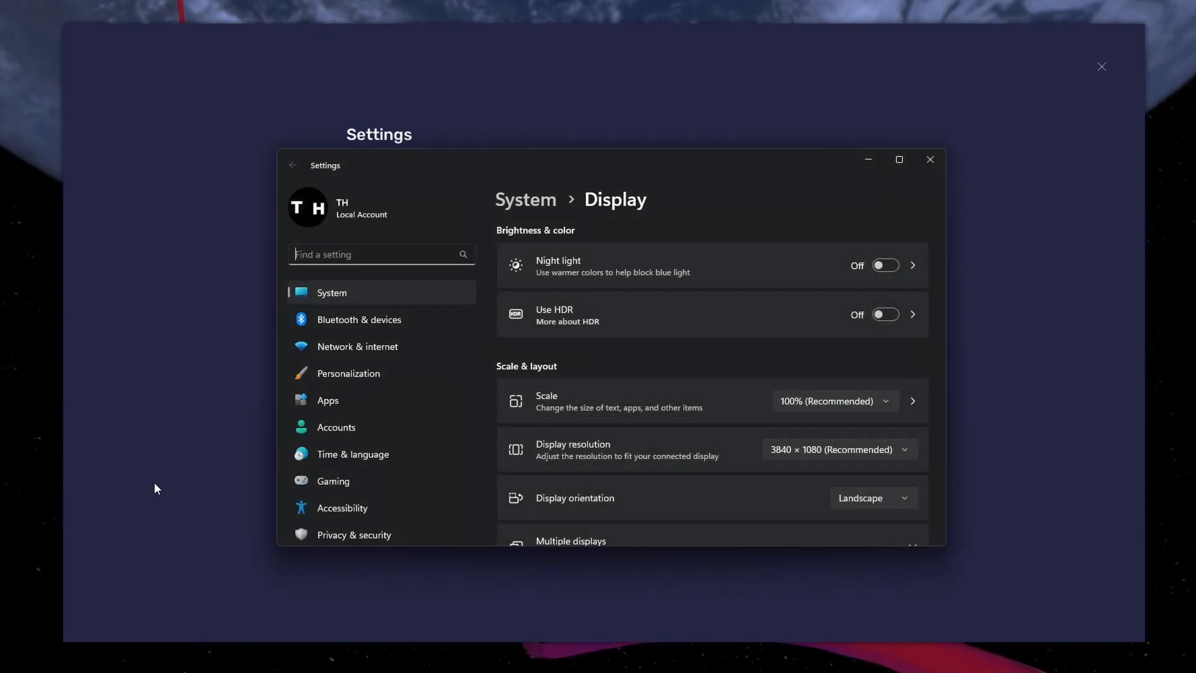
scroll("down", 3)
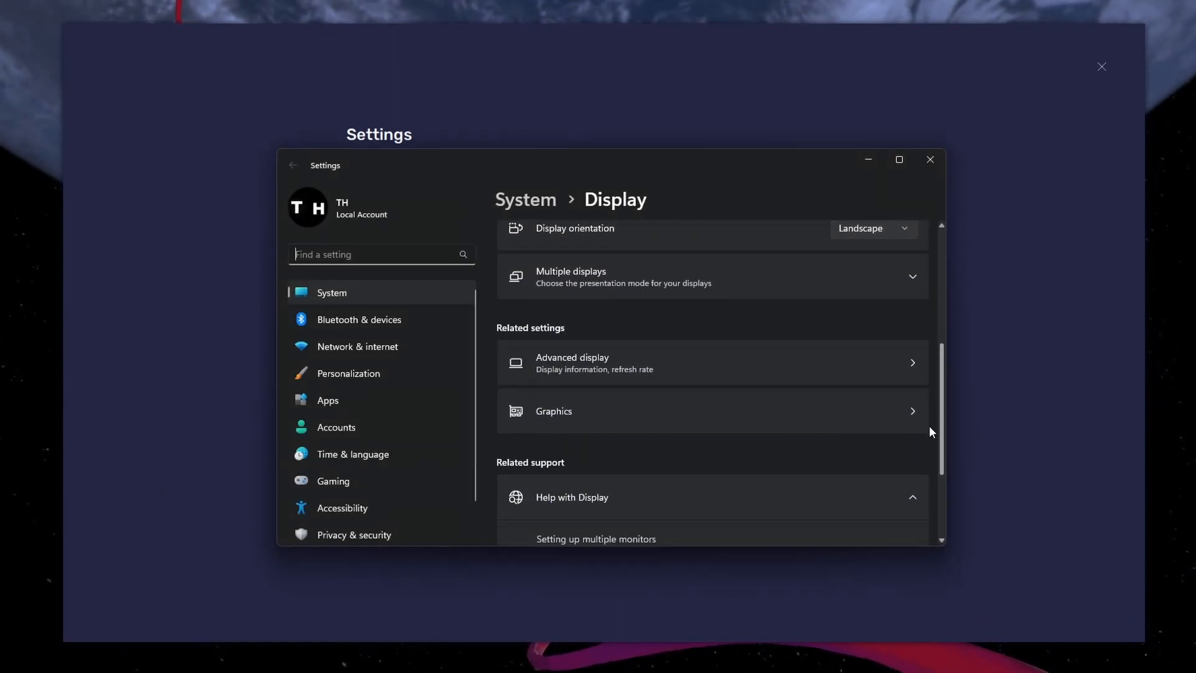
Keep the monitor refresh rate at 119.97 Hz and enable the FPS counter during gameplay.
scroll("down", 3)
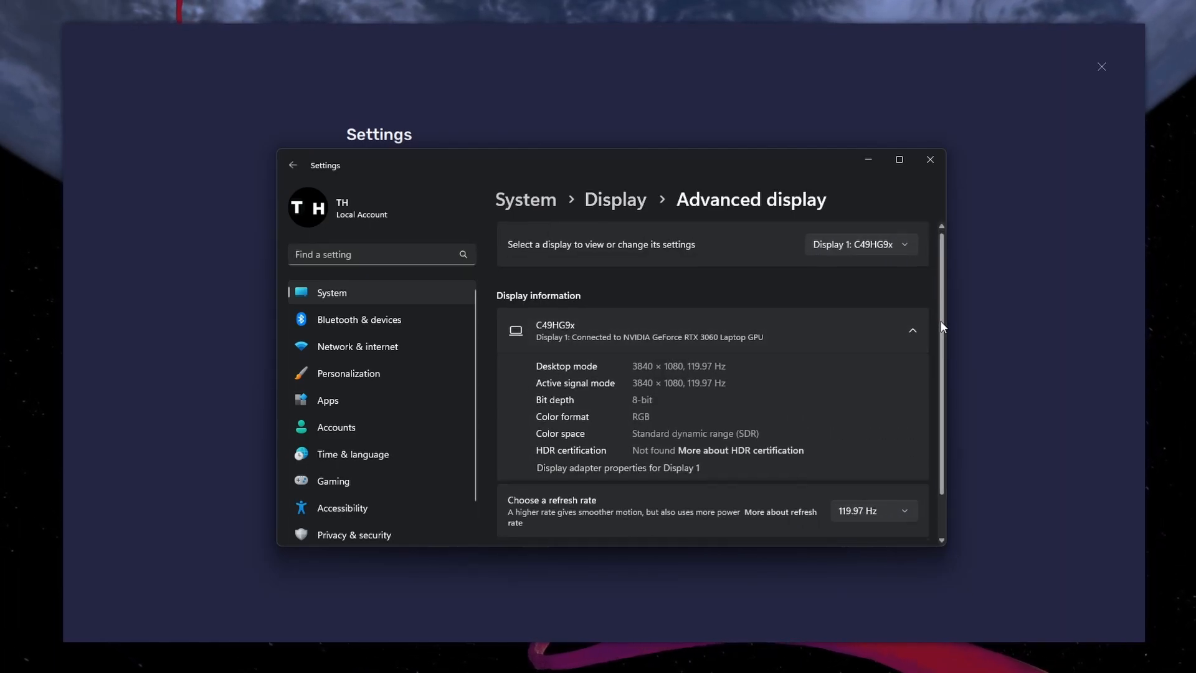
left_click(873, 511)
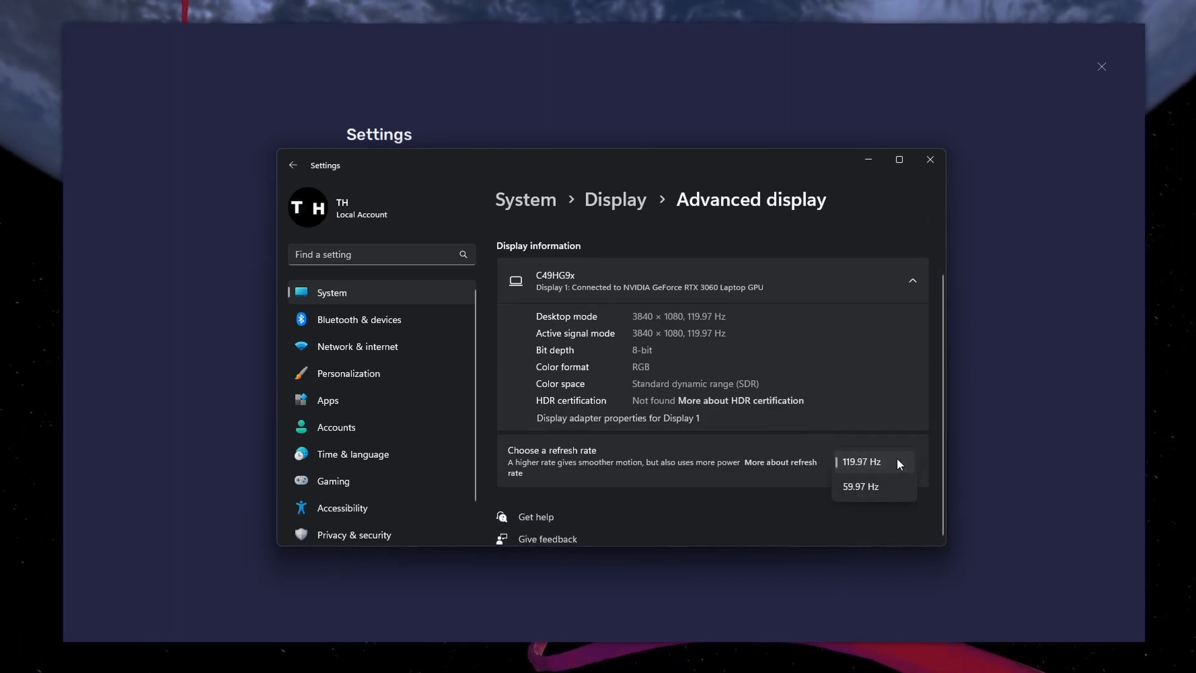
left_click(872, 461)
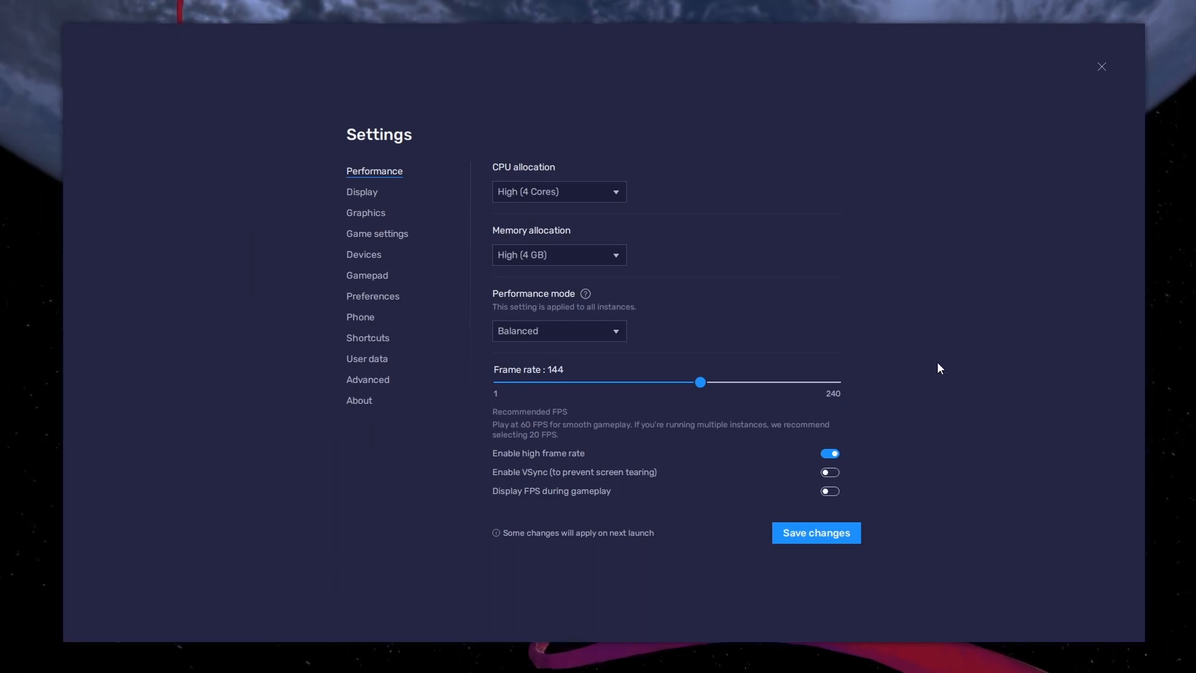
left_click(829, 490)
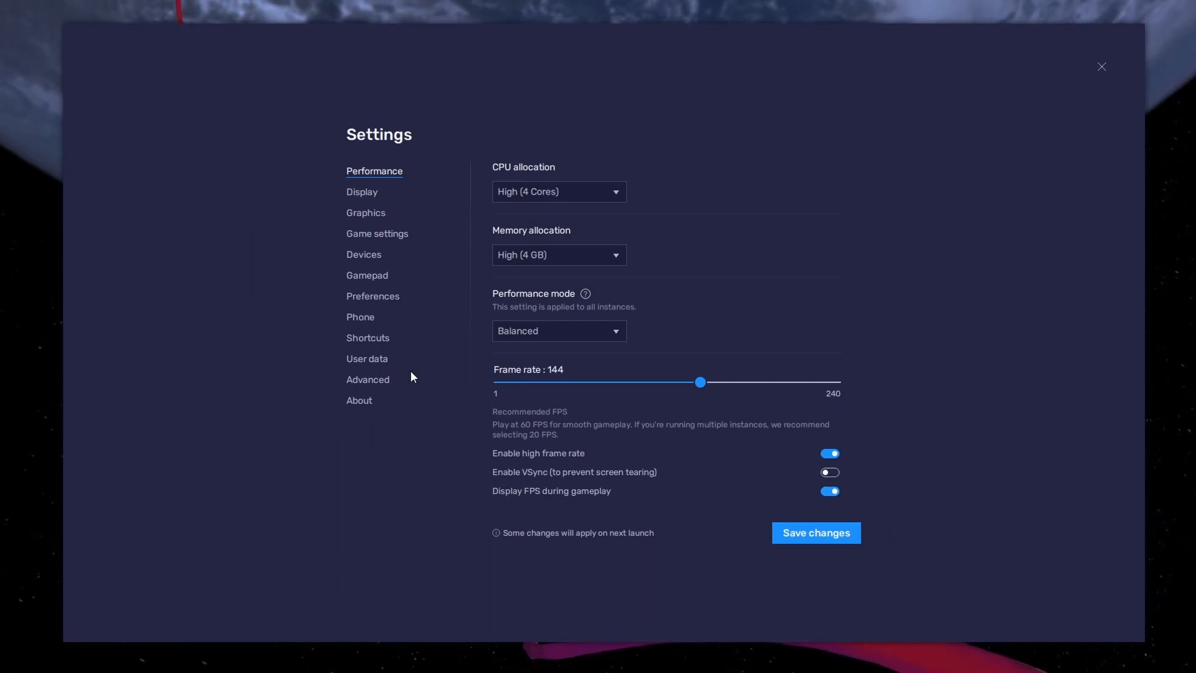
Set the display resolution to landscape 2560 x 1440 and save the changes.
left_click(362, 191)
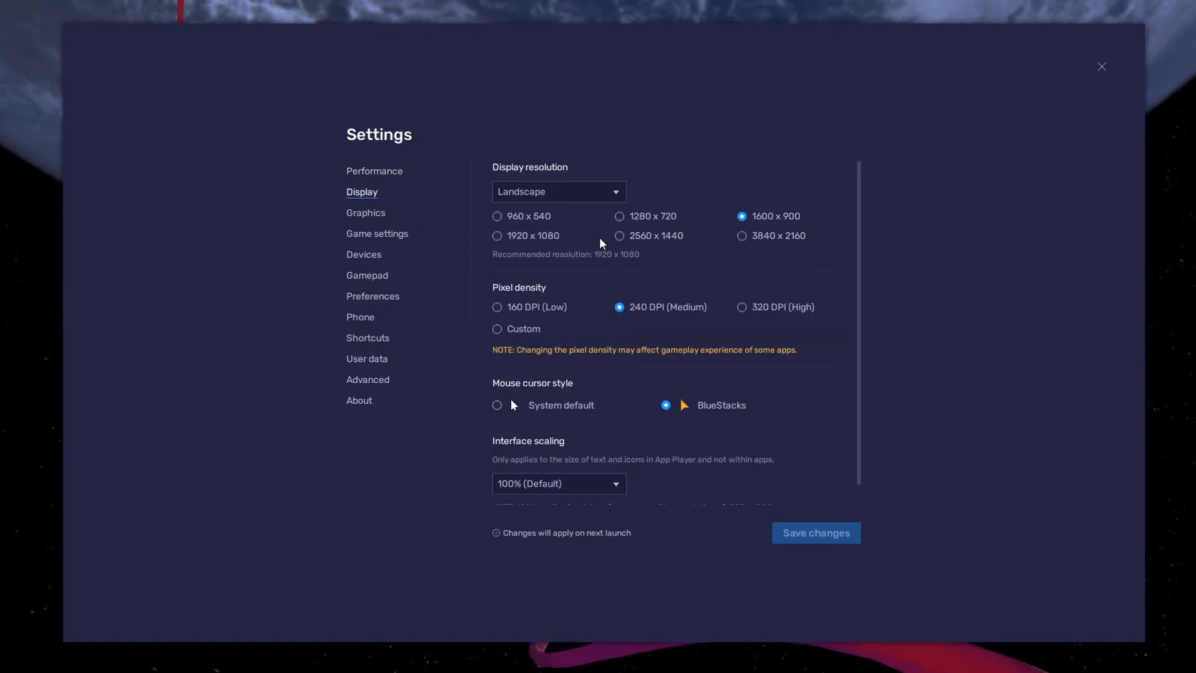
left_click(558, 191)
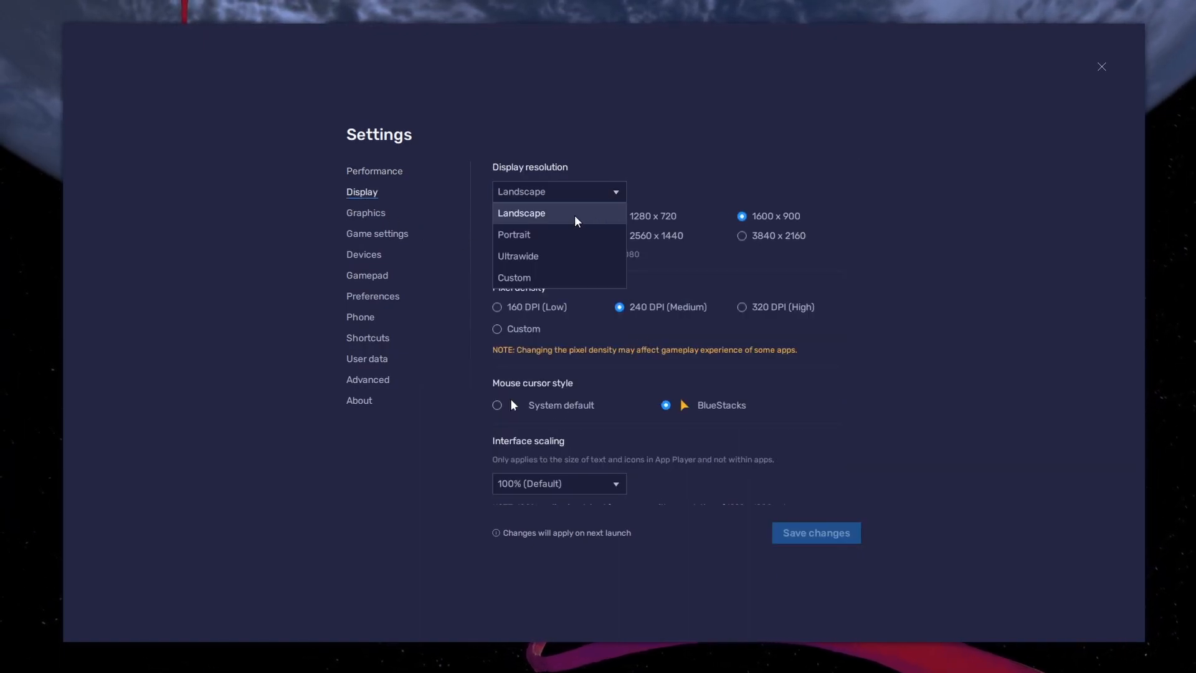
left_click(620, 235)
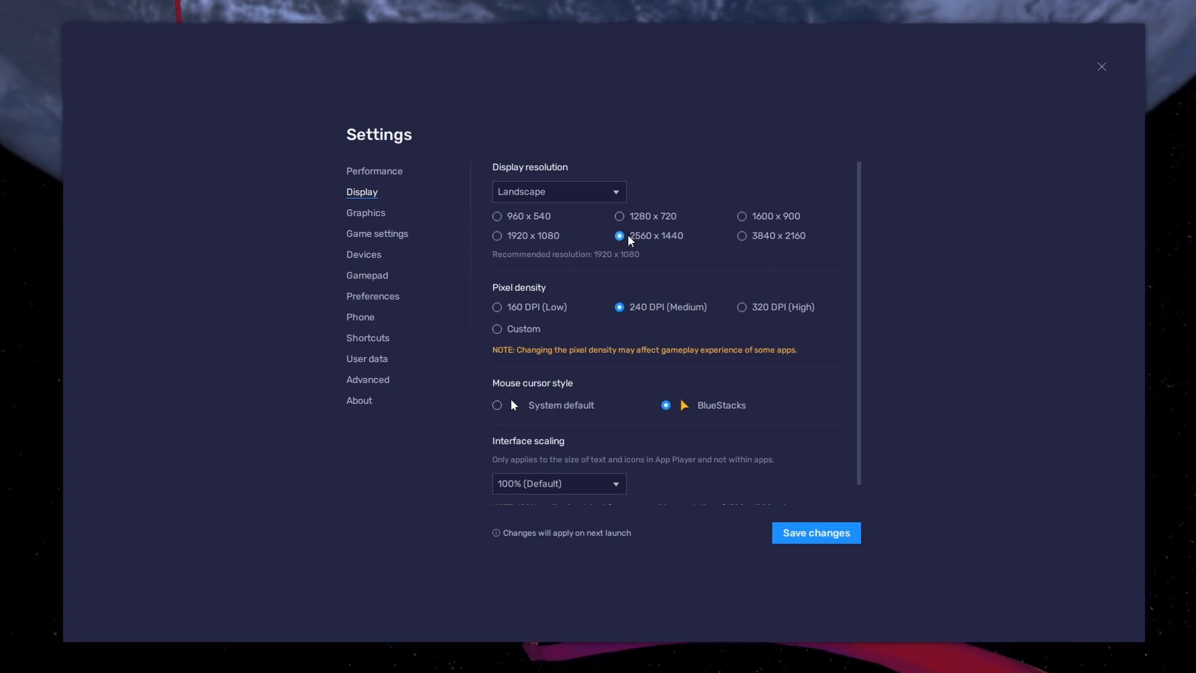
left_click(740, 215)
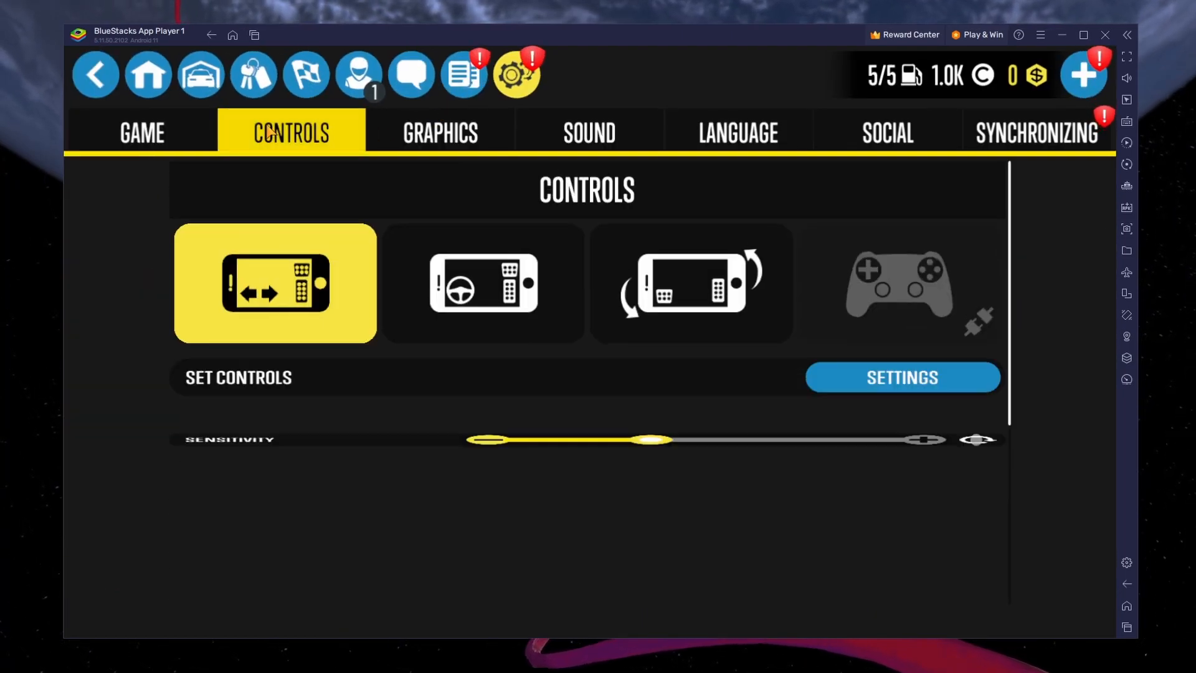
Enter the game's Controls tab and its on-screen control layout editor.
left_click(902, 376)
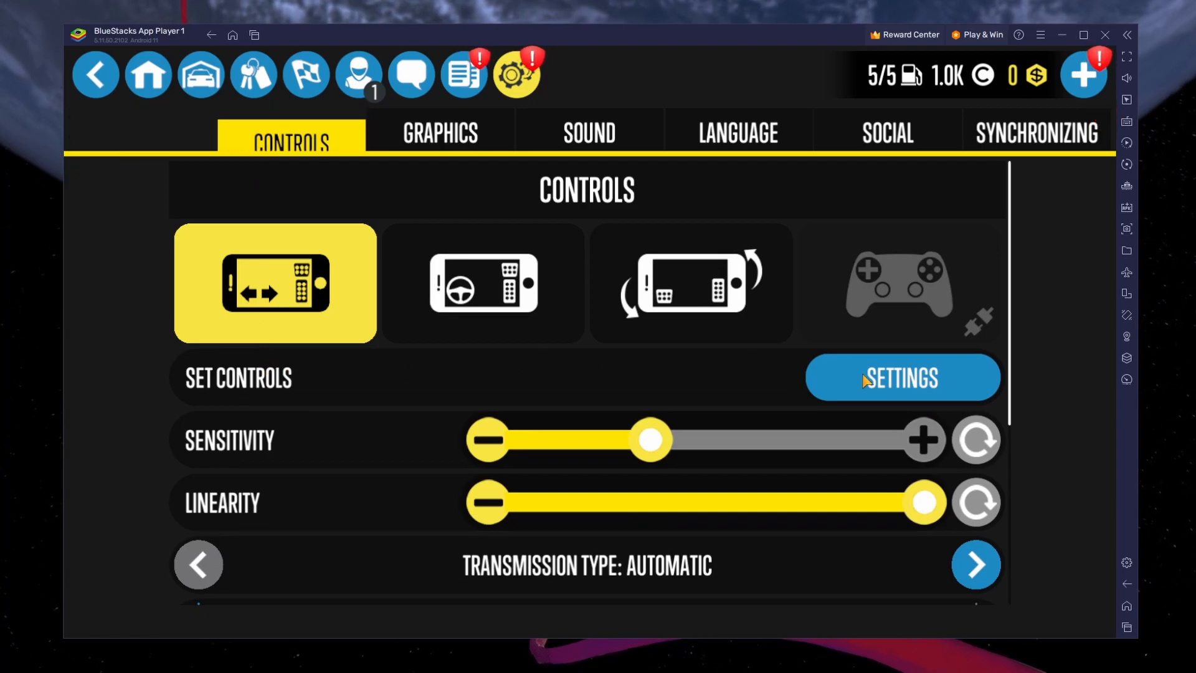
left_click(902, 378)
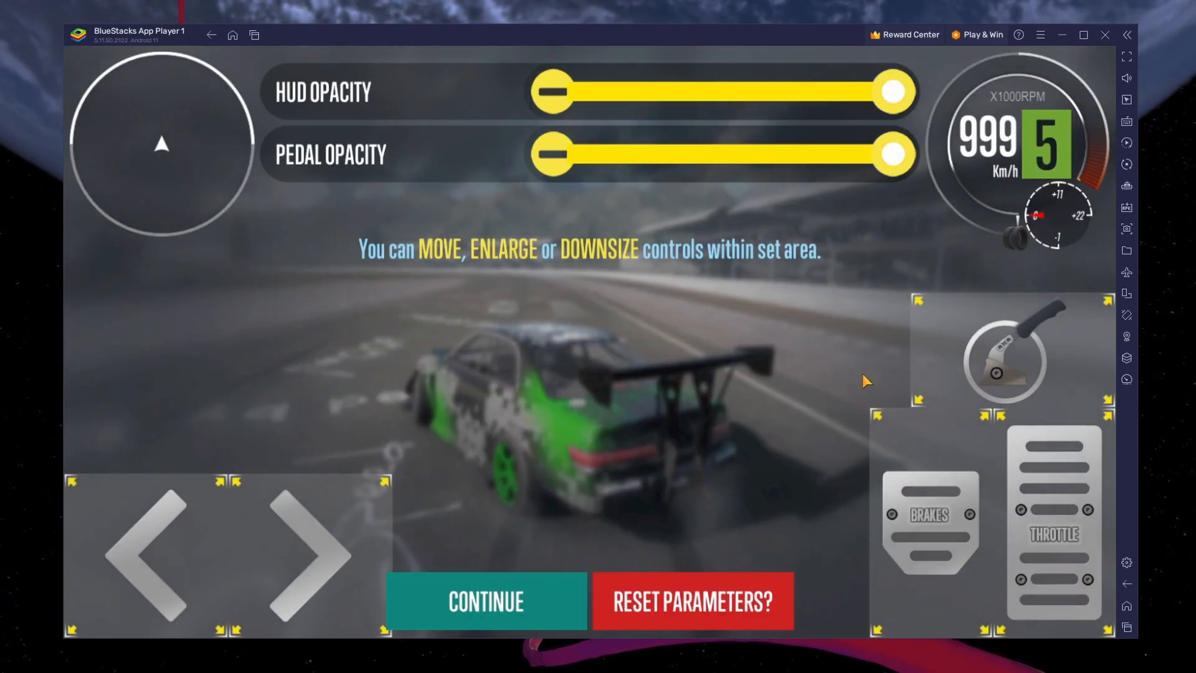
Turn on on-screen key controls with full opacity so W, A, S, D hints show.
left_click(1126, 122)
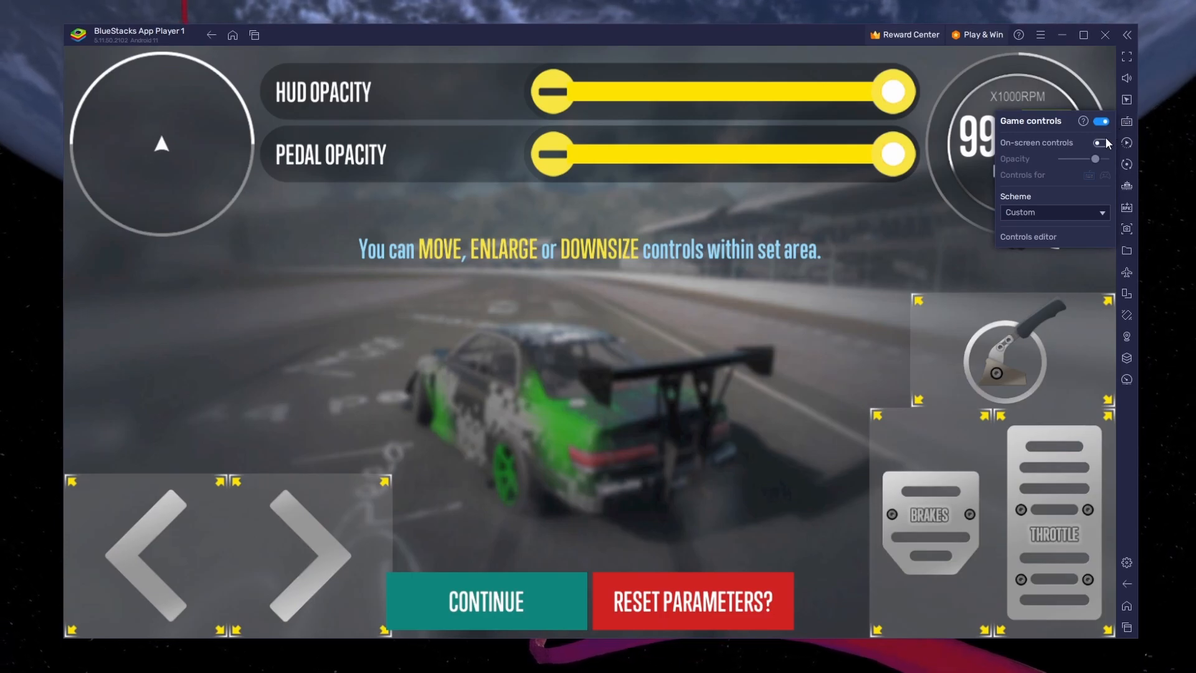
left_click(1101, 142)
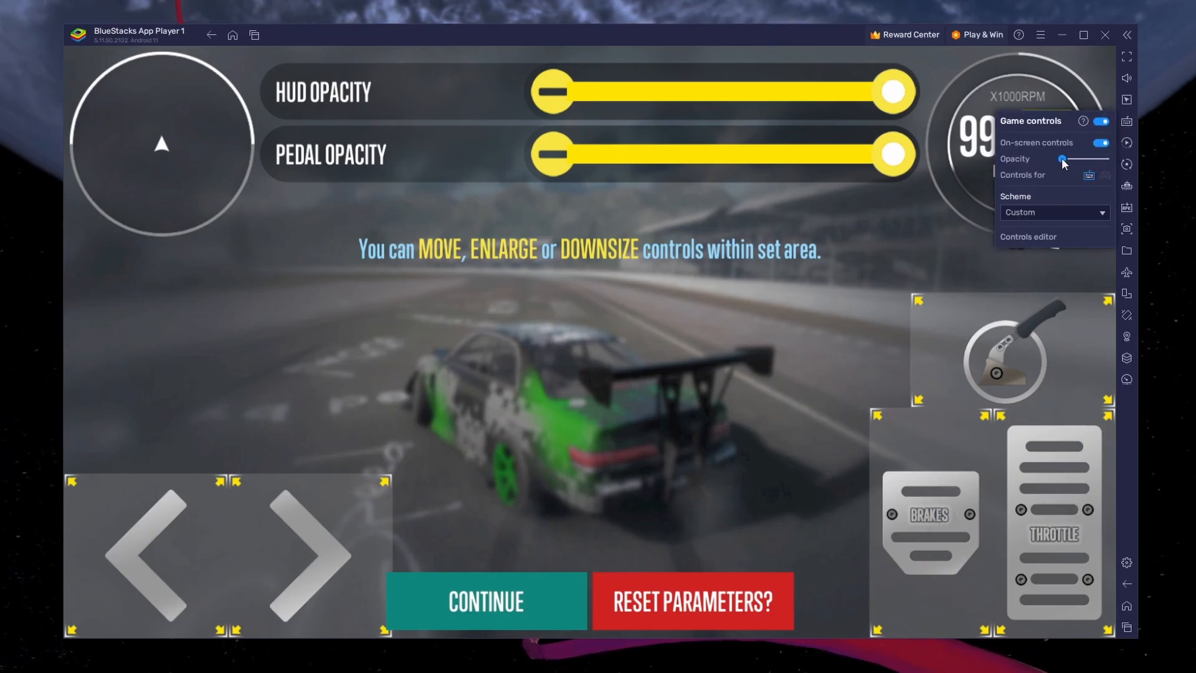
left_click_drag(1062, 160, 1099, 159)
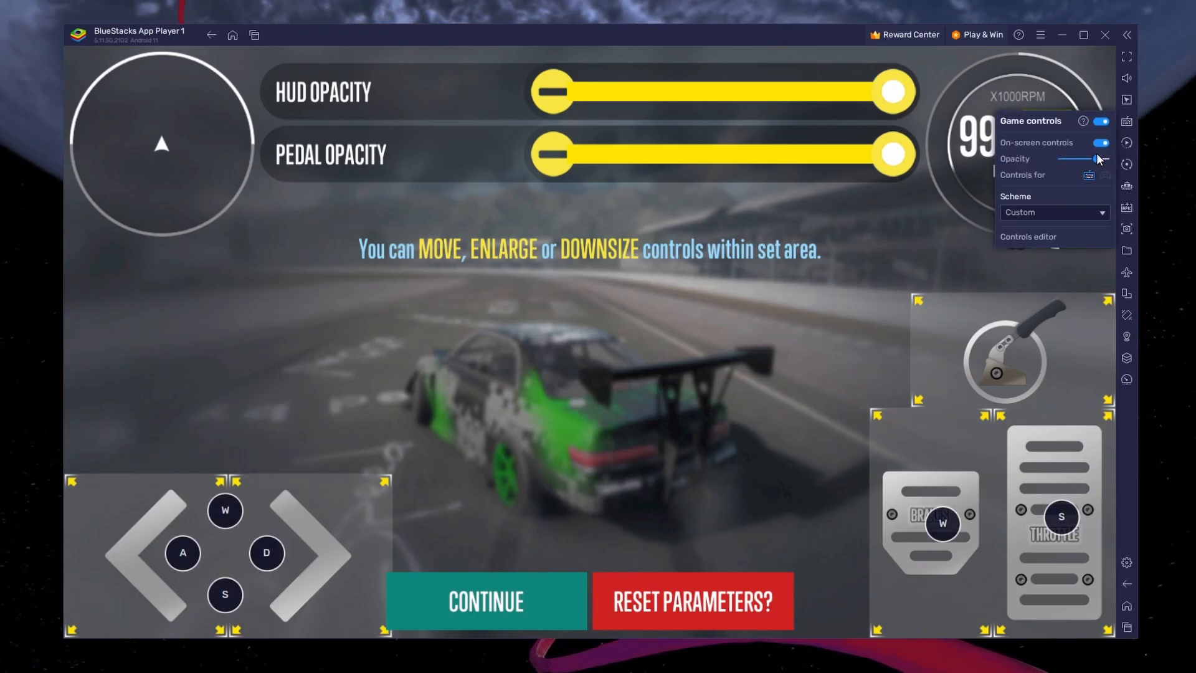
left_click(1126, 122)
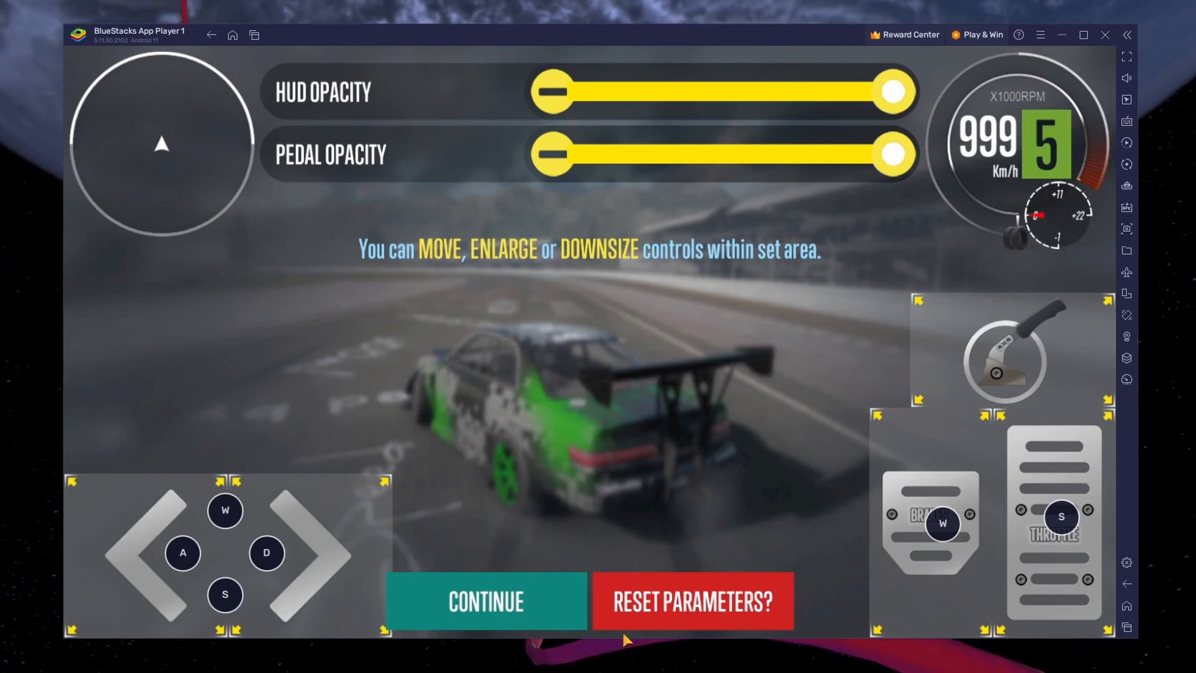
Leave the control layout editor and show the game's Graphics settings.
left_click(484, 600)
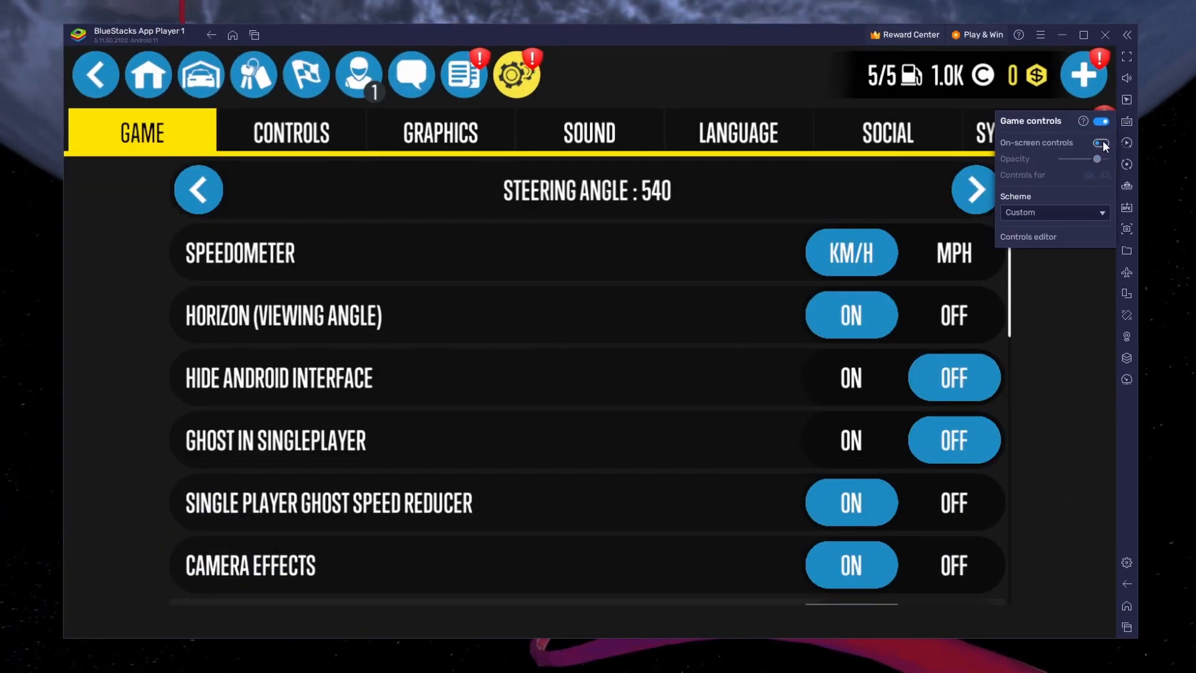
scroll("down", 3)
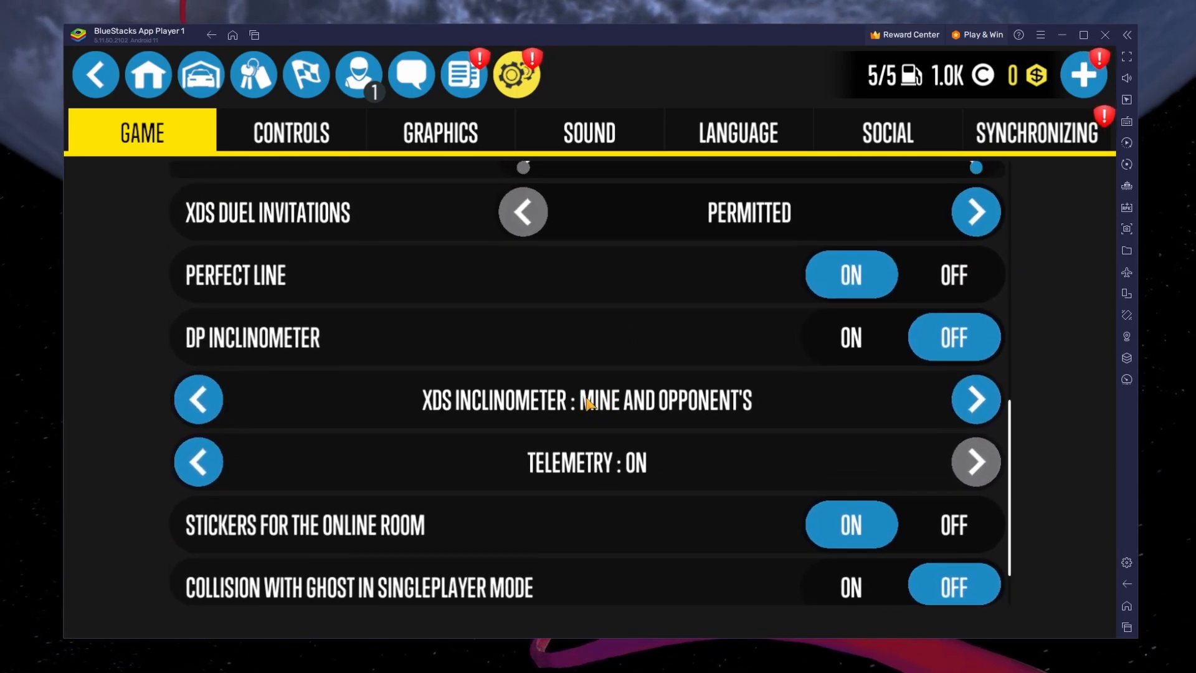
left_click(440, 131)
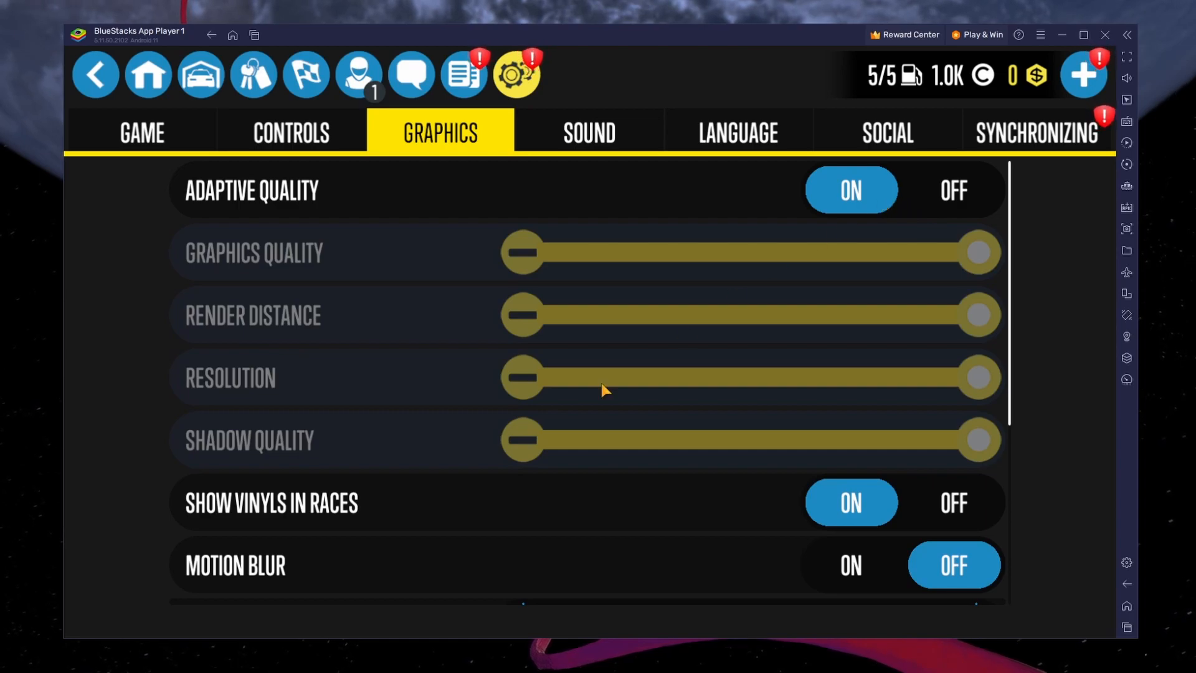
Set FPS limit during ride to 60 via the arrows, then move on to Synchronizing.
scroll("down", 3)
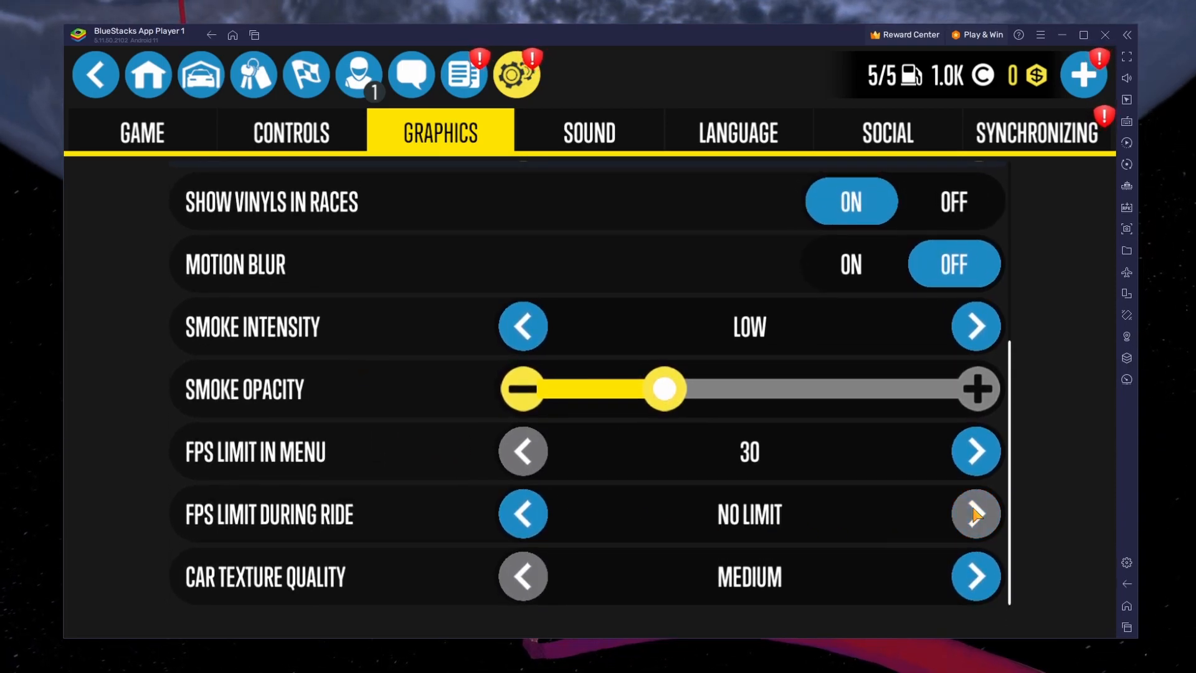
mouse_move(770, 530)
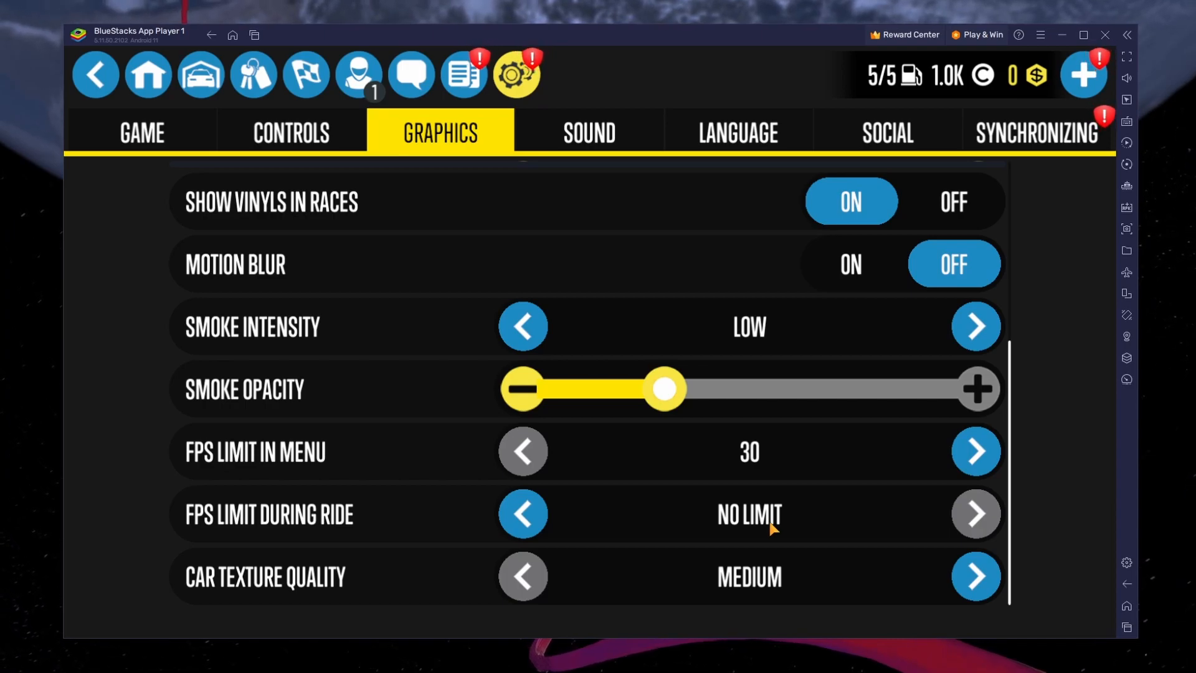
left_click(522, 515)
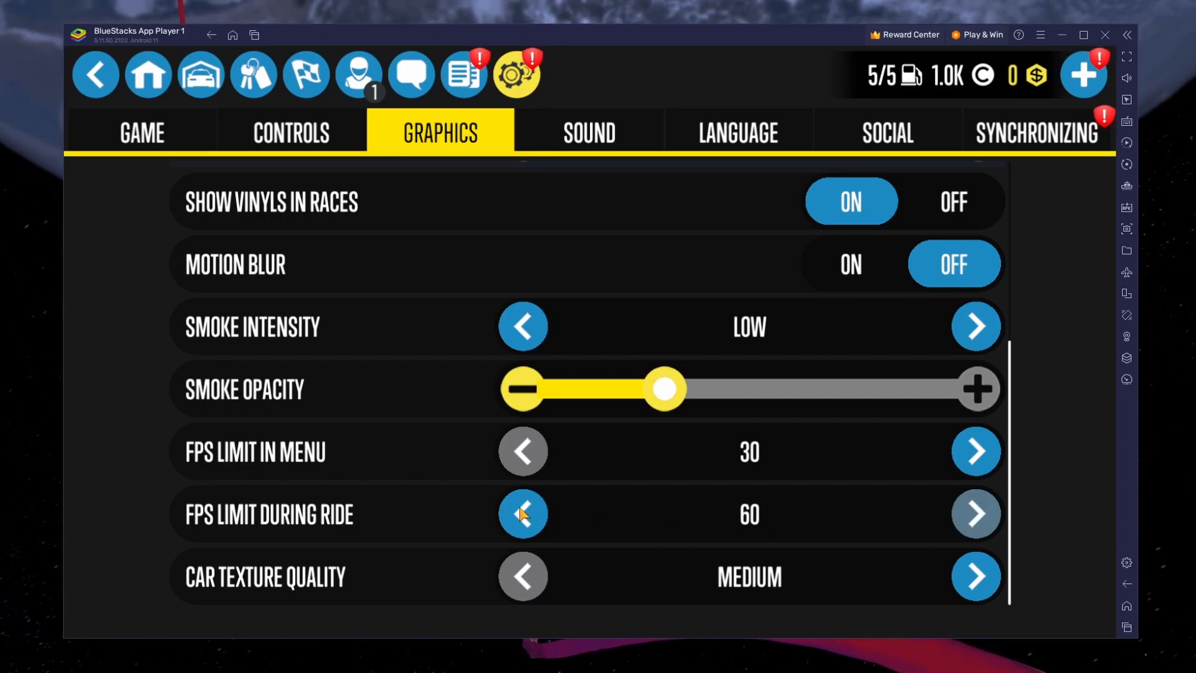
left_click(522, 514)
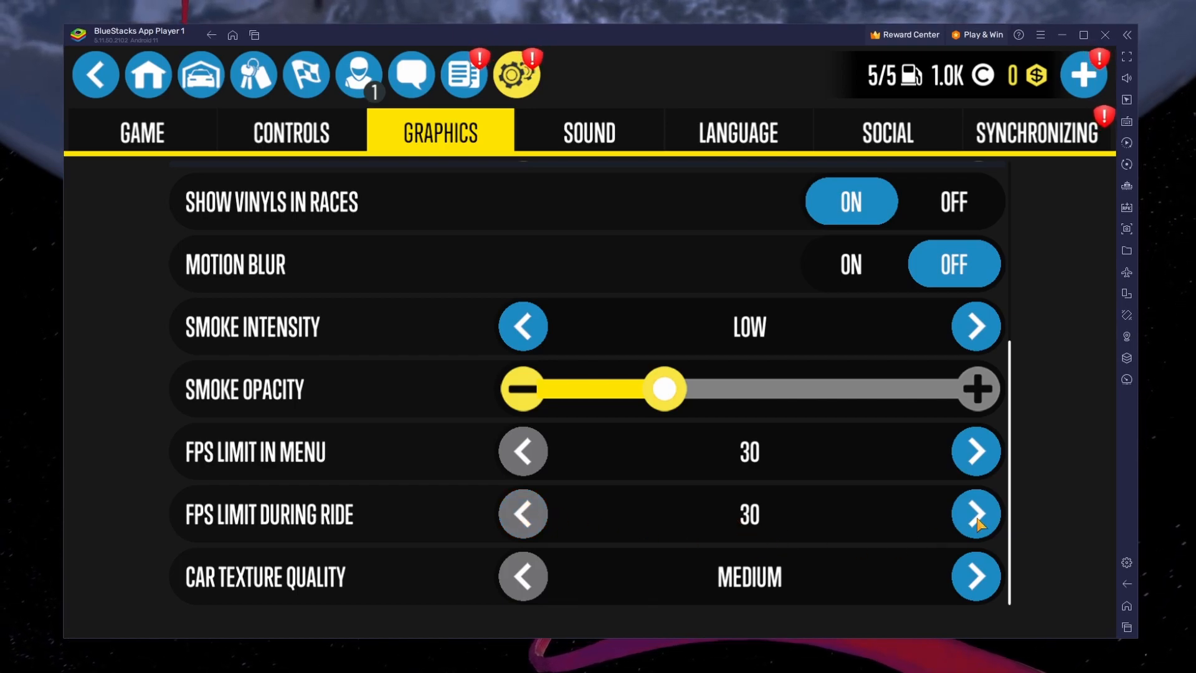
left_click(974, 515)
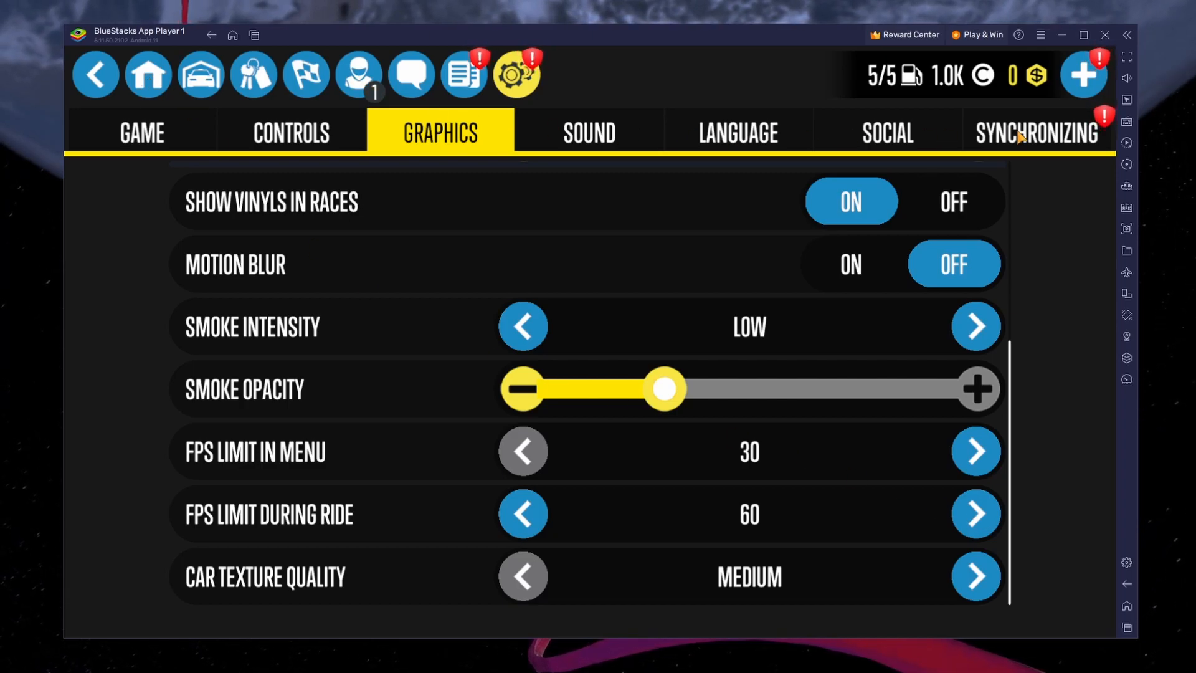
left_click(1035, 132)
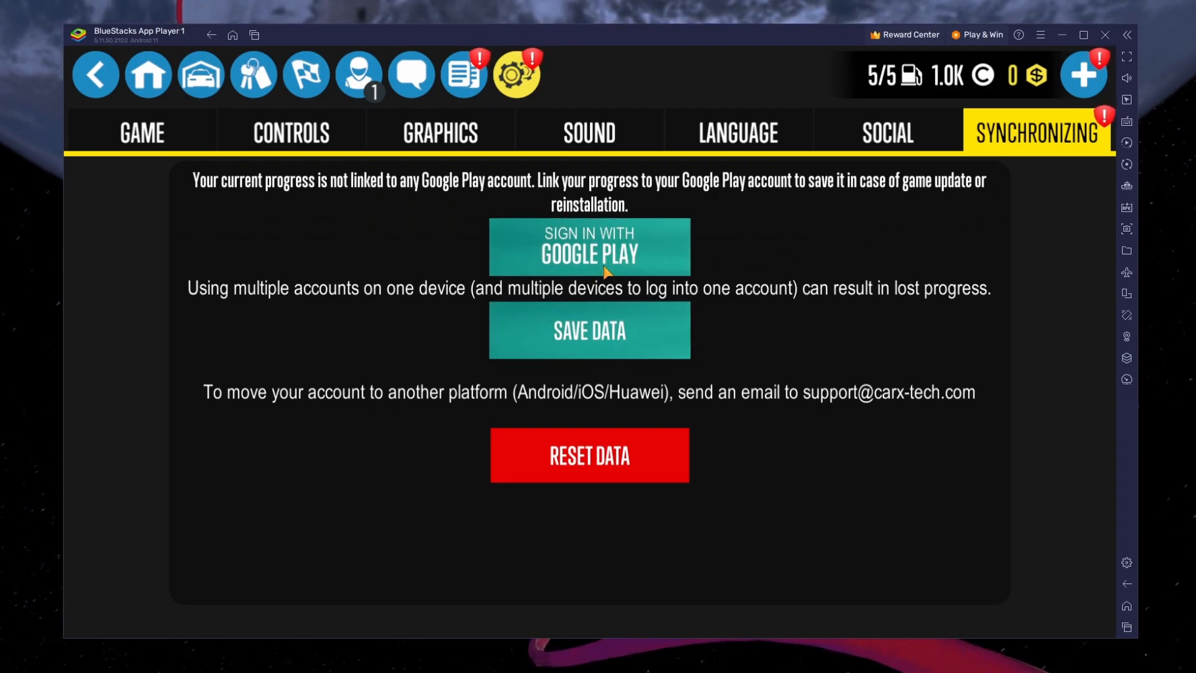
mouse_move(1035, 264)
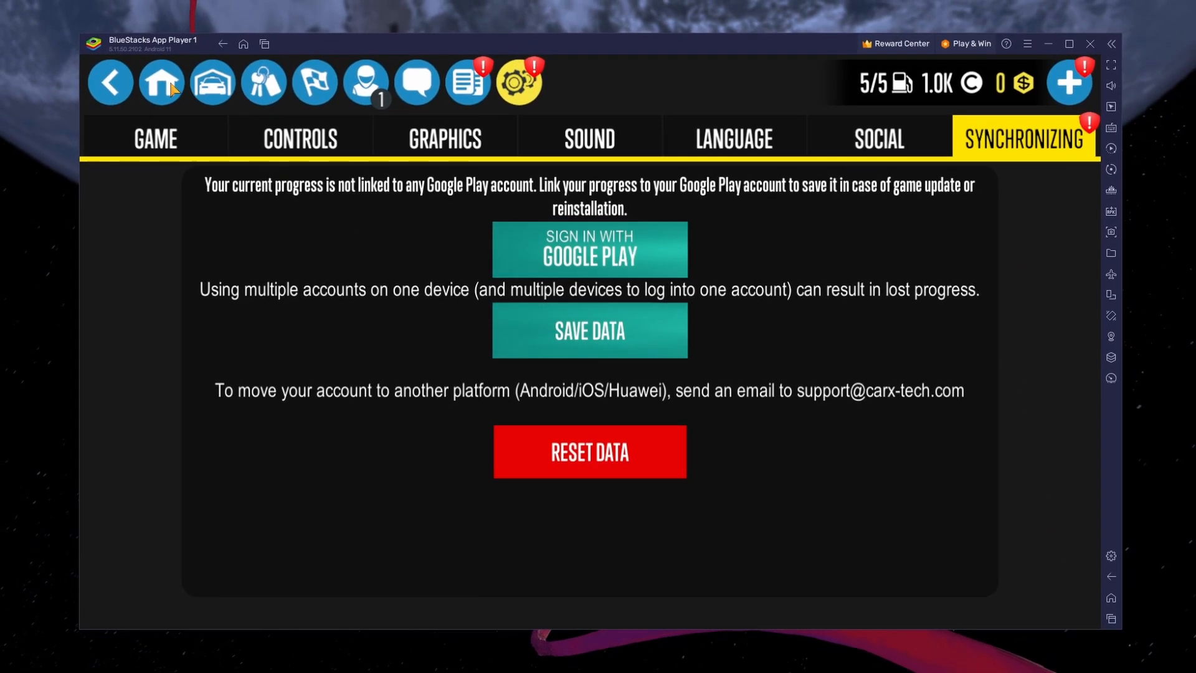
Leave the game's settings and return to the track selection screen.
left_click(110, 82)
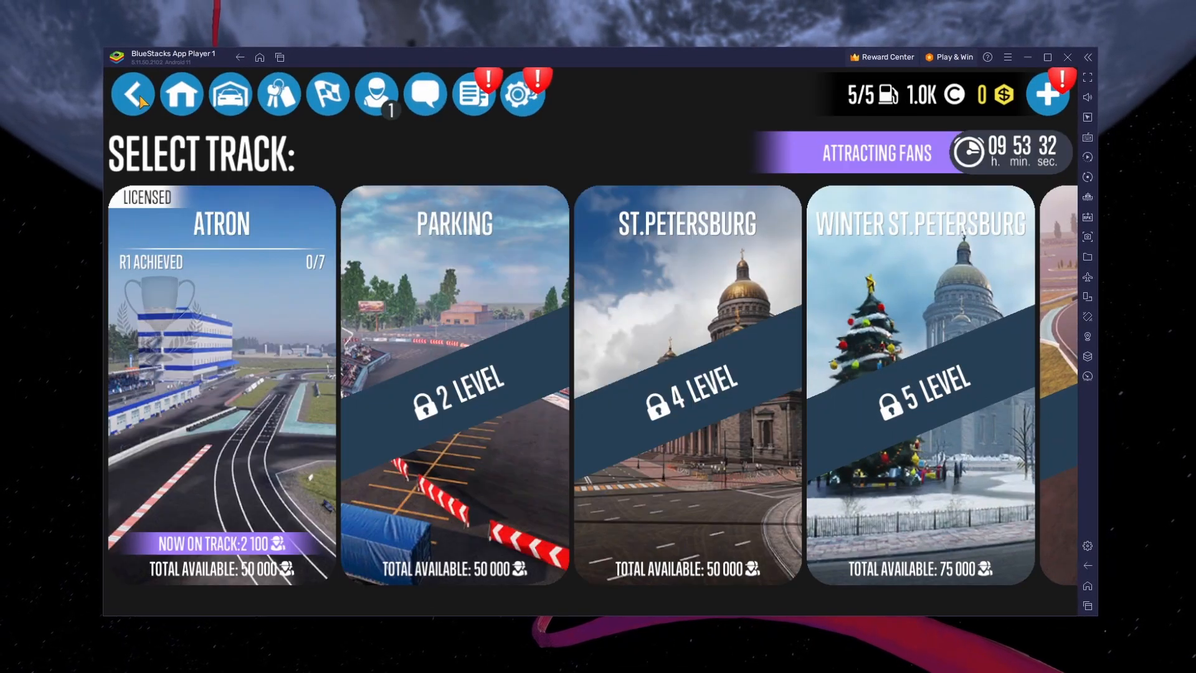